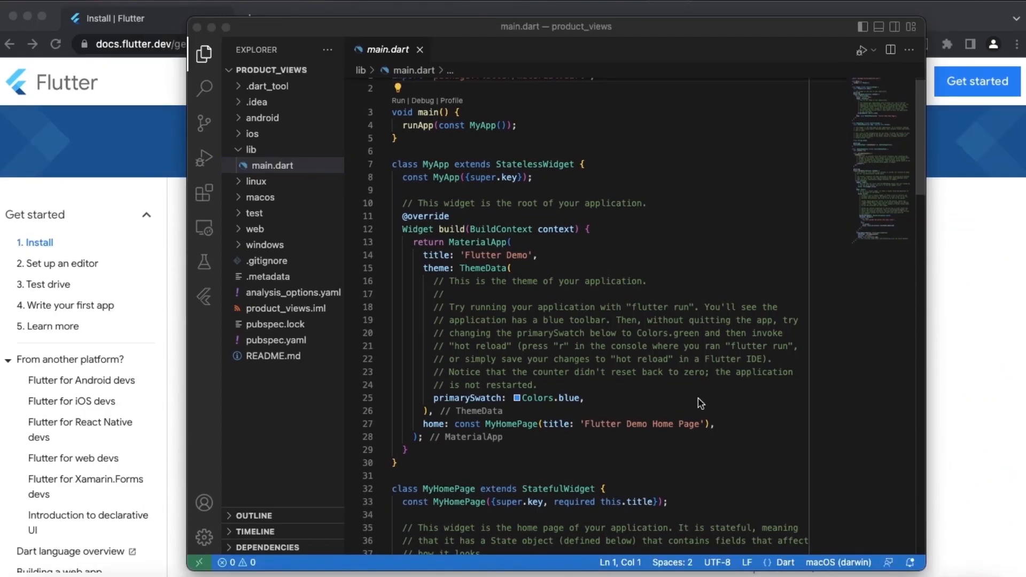
{"action": "mouse_move", "coordinate": [631, 375]}
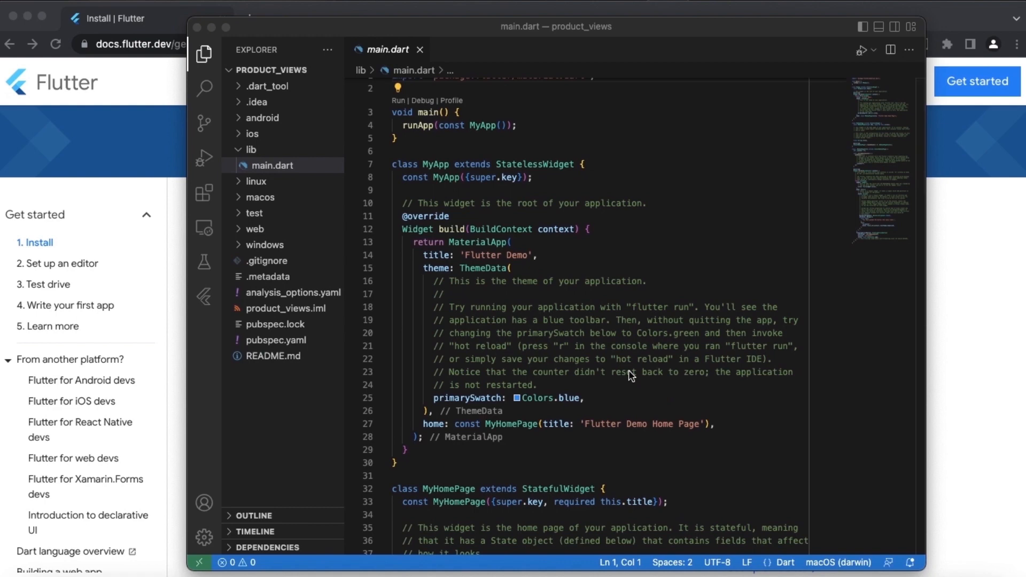
{"action": "mouse_move", "coordinate": [375, 169]}
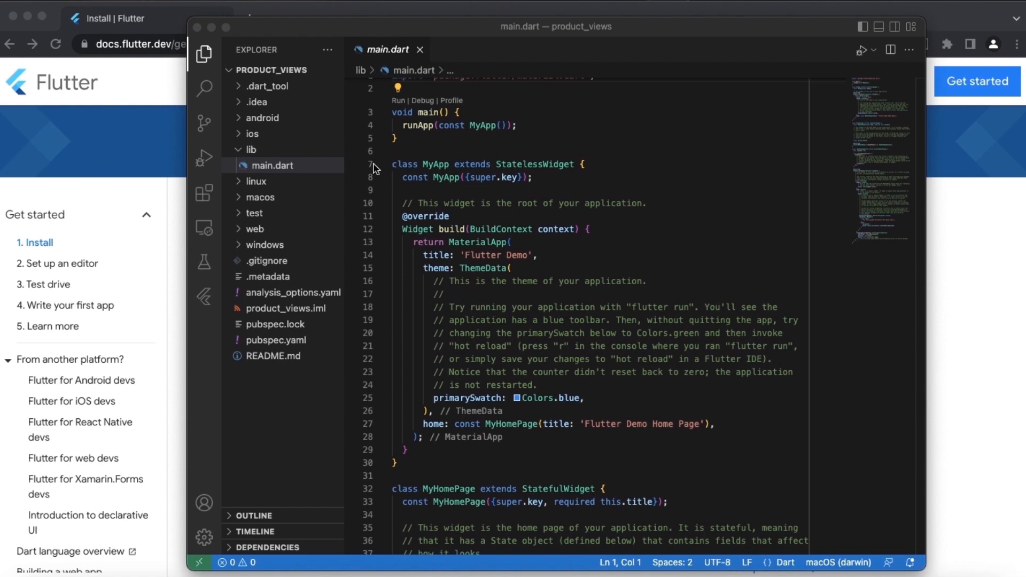
{"action": "mouse_move", "coordinate": [607, 259]}
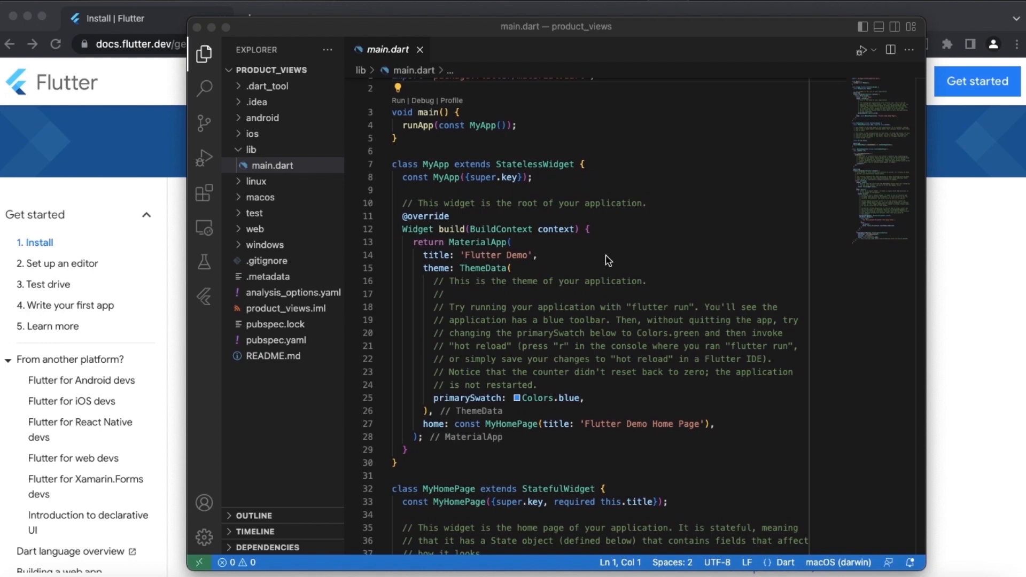
{"action": "mouse_move", "coordinate": [378, 231]}
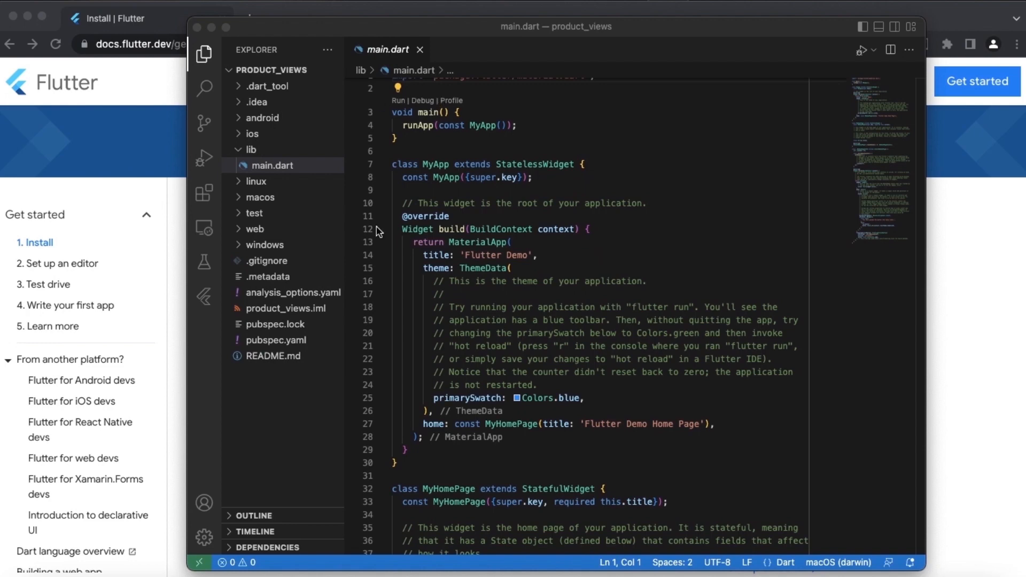
{"action": "mouse_move", "coordinate": [503, 255]}
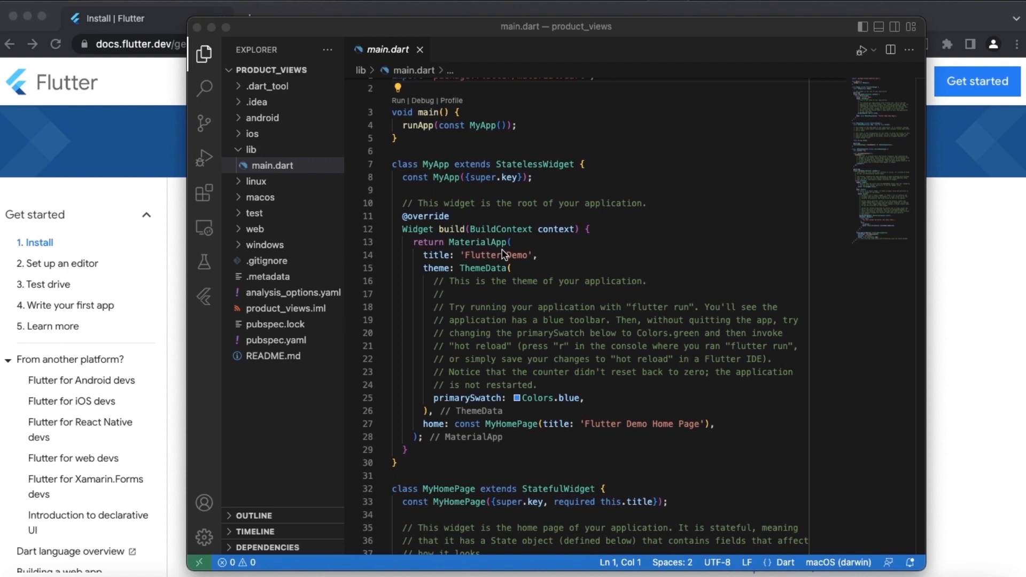
{"action": "mouse_move", "coordinate": [359, 361]}
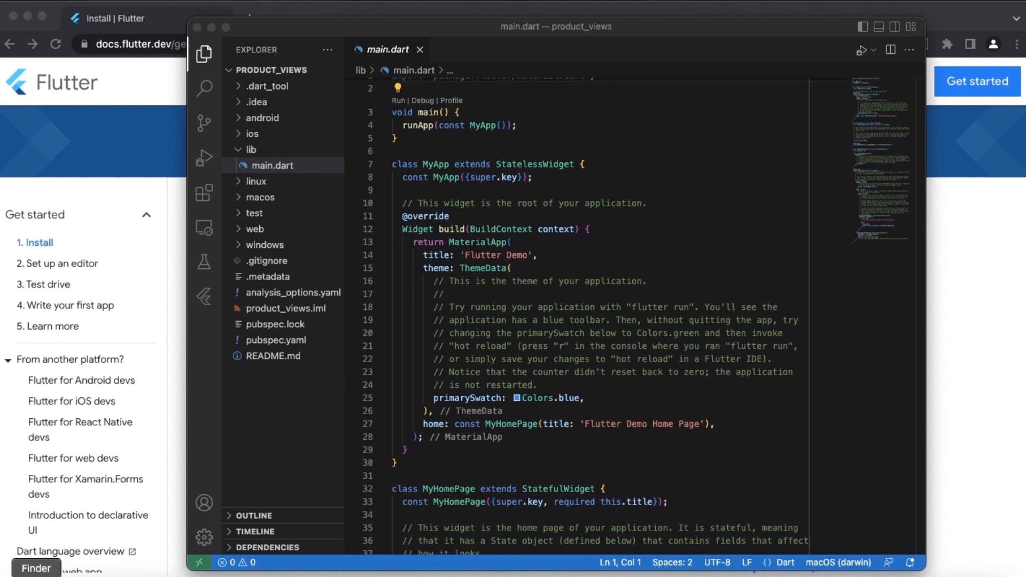
{"action": "mouse_move", "coordinate": [358, 334]}
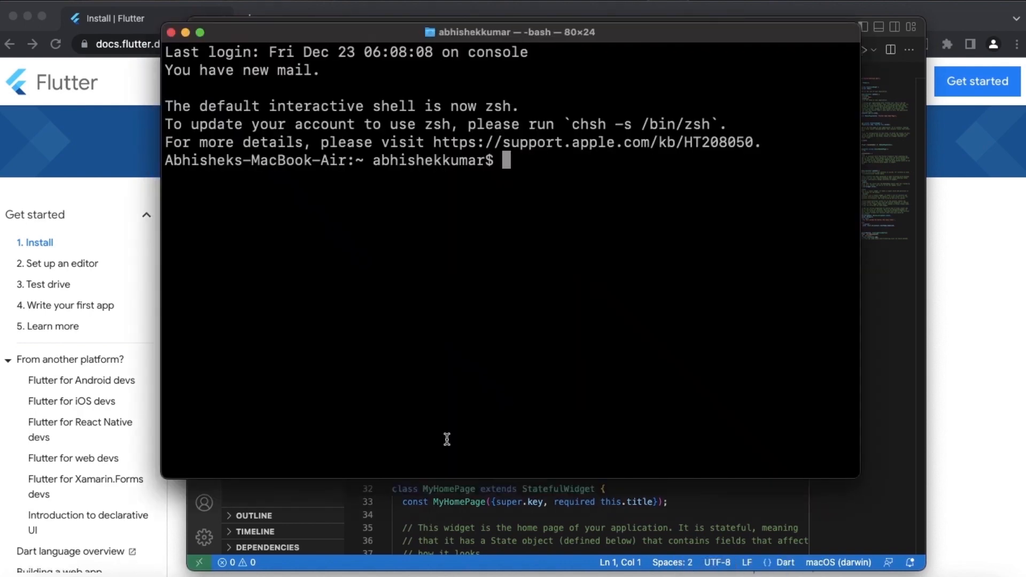
Move the Terminal shell into the flutter SDK folder and pick out its bin folder.
{"action": "type", "text": "cd"}
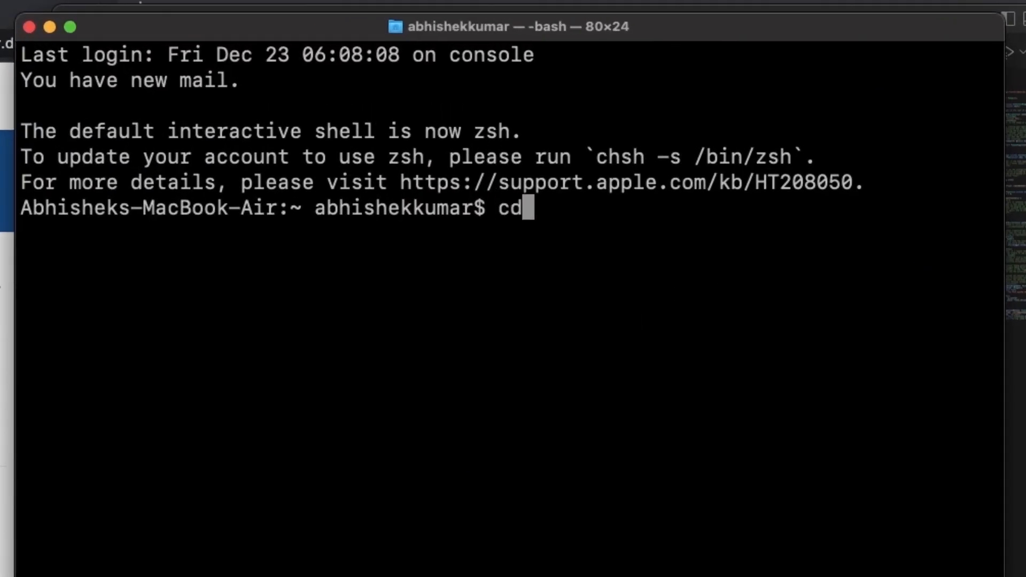
{"action": "type", "text": "flutter"}
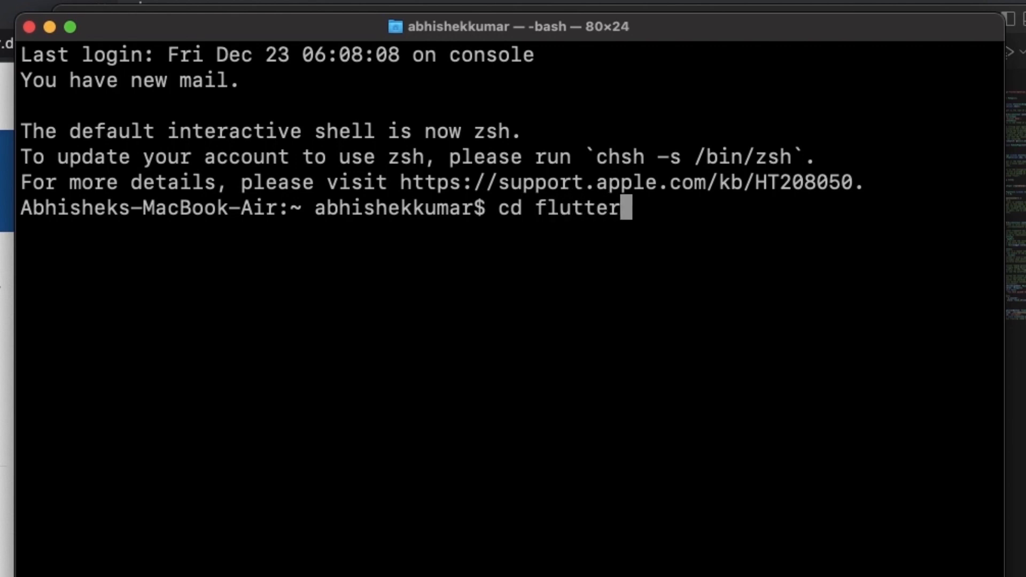
{"action": "key", "text": "Return"}
{"action": "type", "text": "ls"}
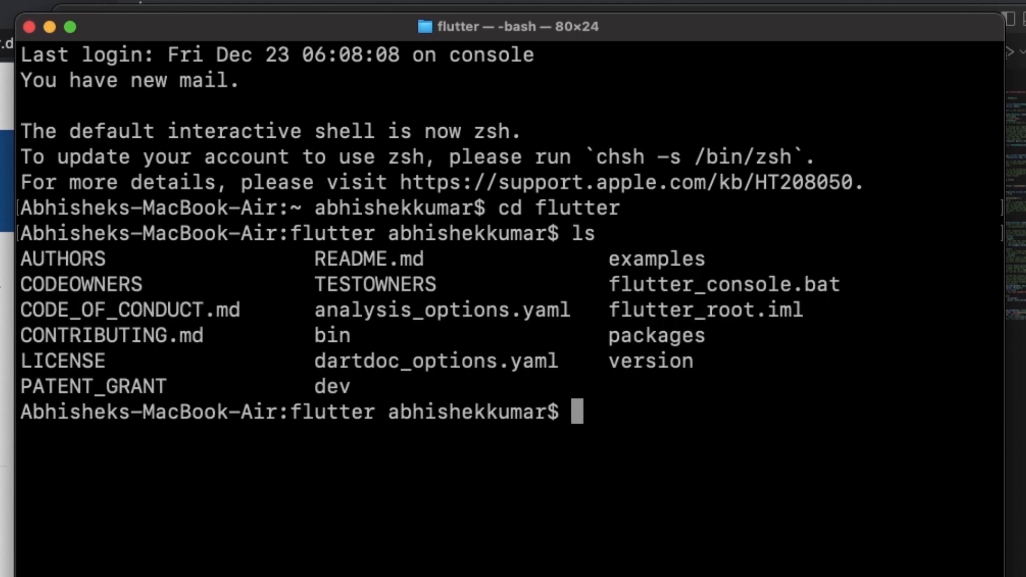
{"action": "mouse_move", "coordinate": [265, 395]}
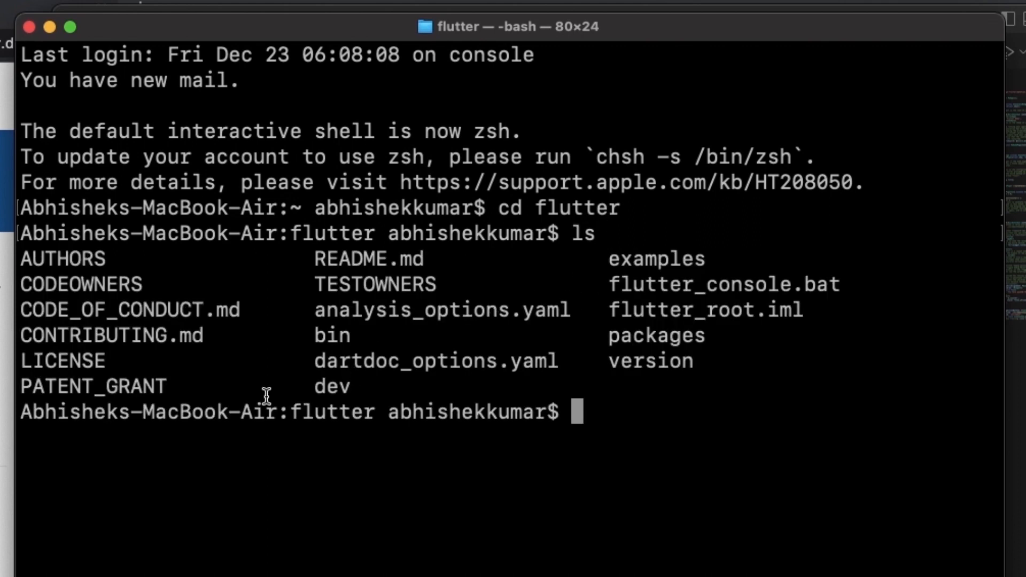
{"action": "mouse_move", "coordinate": [642, 376]}
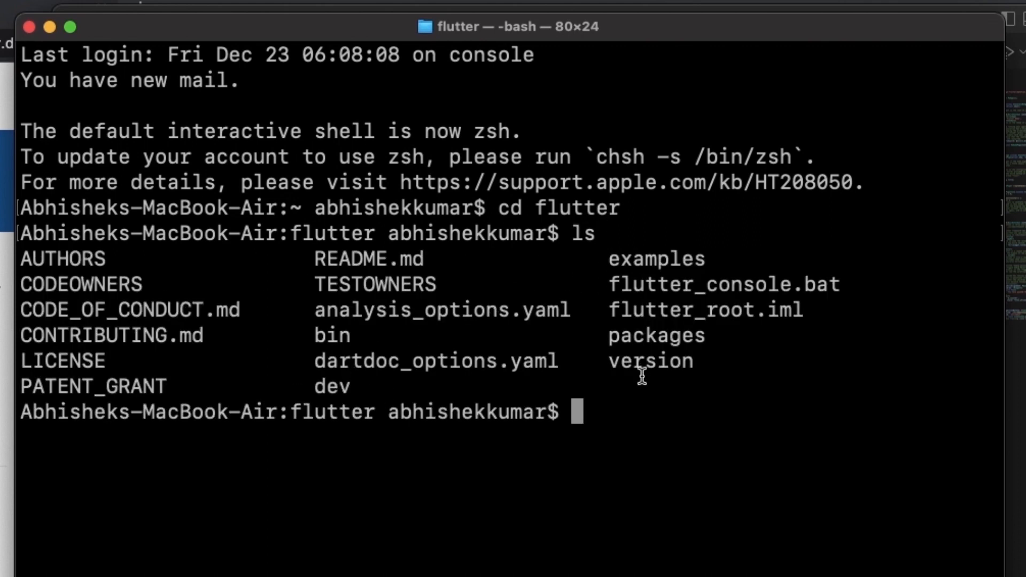
{"action": "mouse_move", "coordinate": [329, 336]}
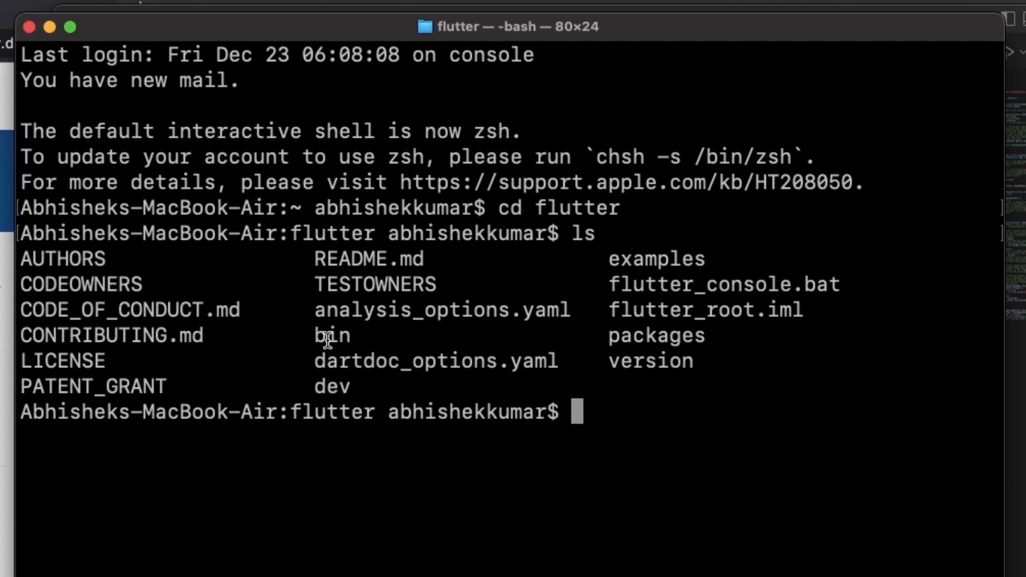
{"action": "double_click", "coordinate": [331, 334]}
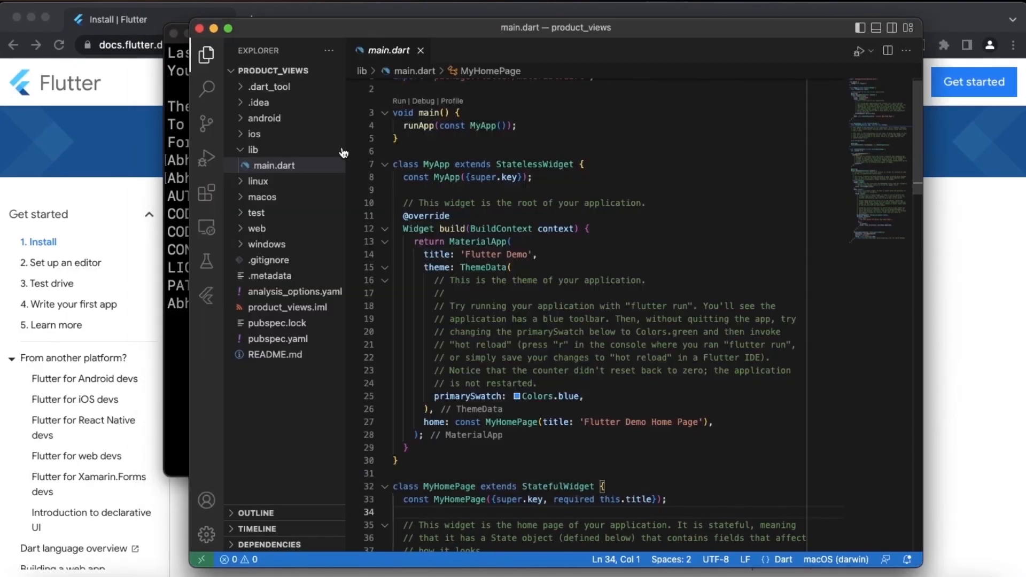
{"action": "mouse_move", "coordinate": [517, 109]}
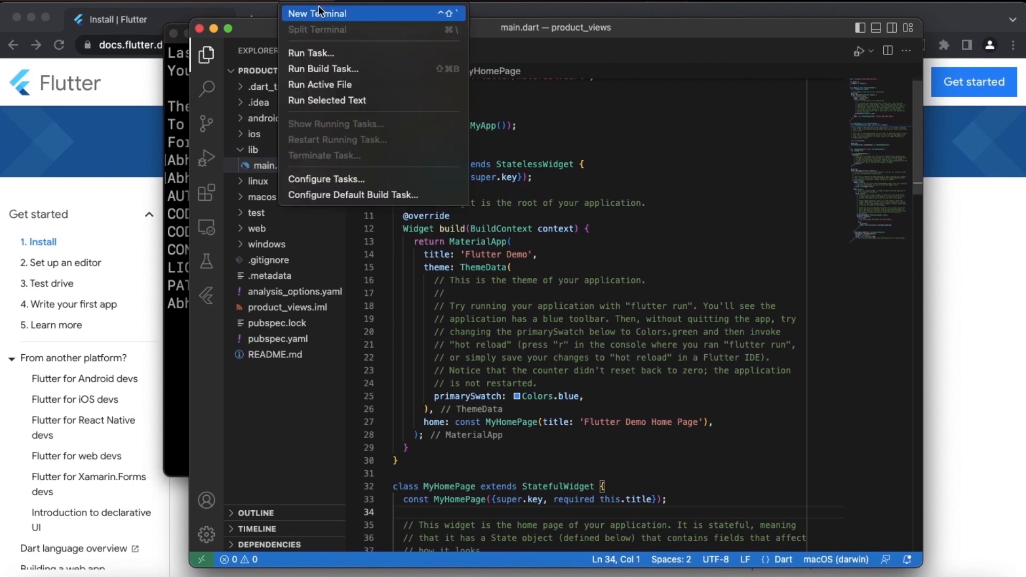
Start an integrated terminal, move its shell up to the home folder and clear a stray git command.
{"action": "left_click", "coordinate": [318, 13]}
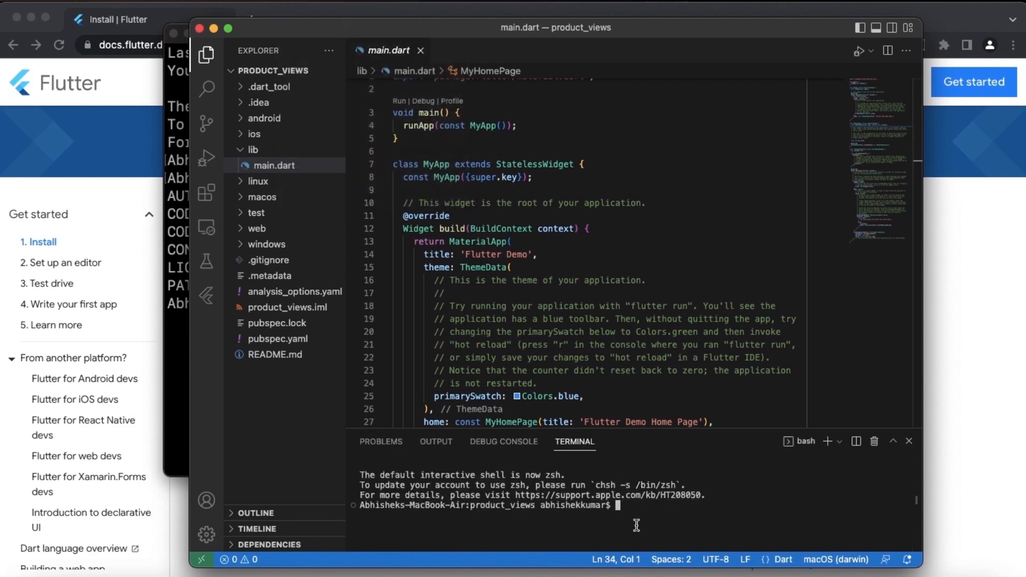
{"action": "type", "text": "c"}
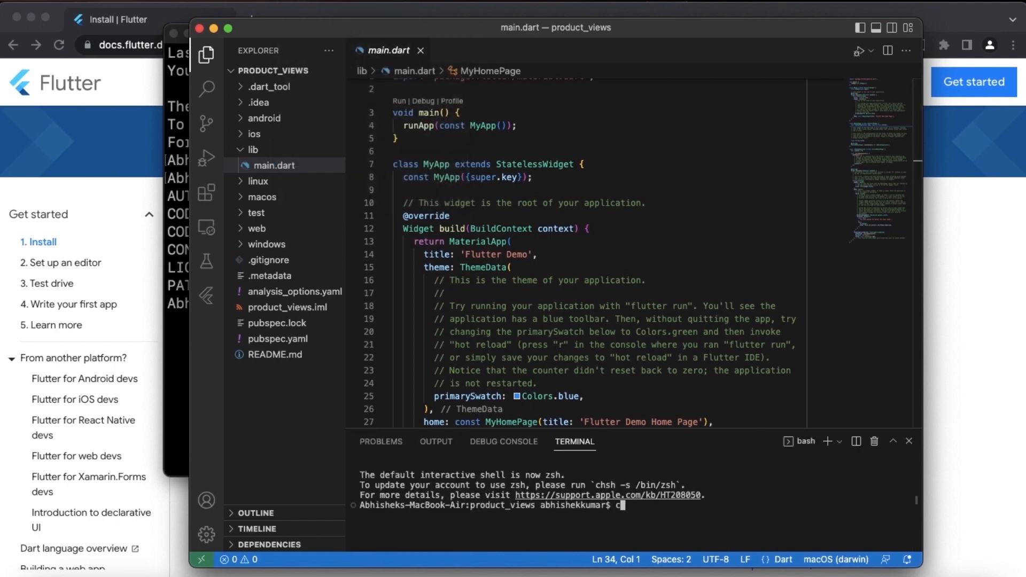
{"action": "key", "text": "Return"}
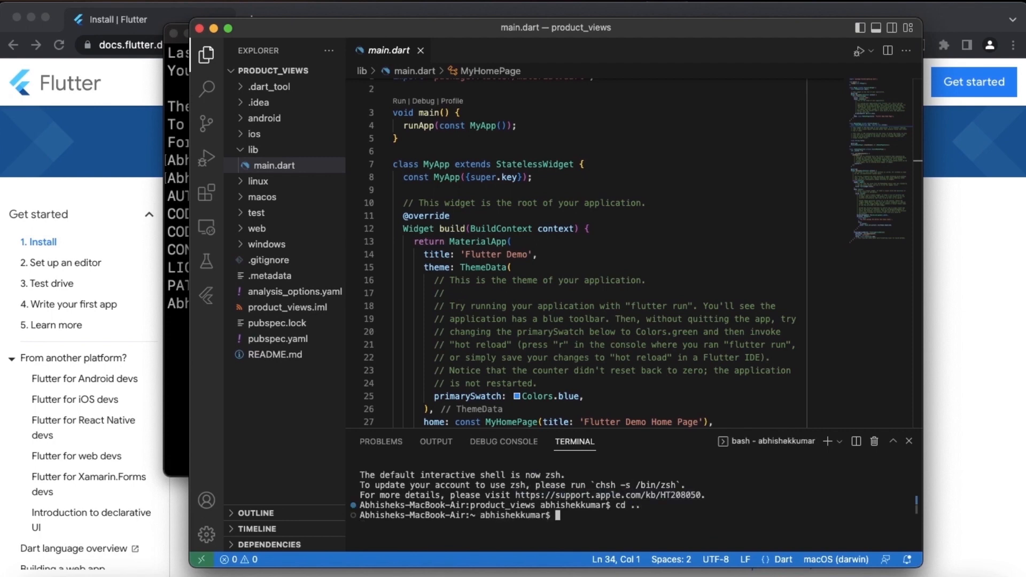
{"action": "type", "text": "git commit -m \"transation date made conditional in order email\""}
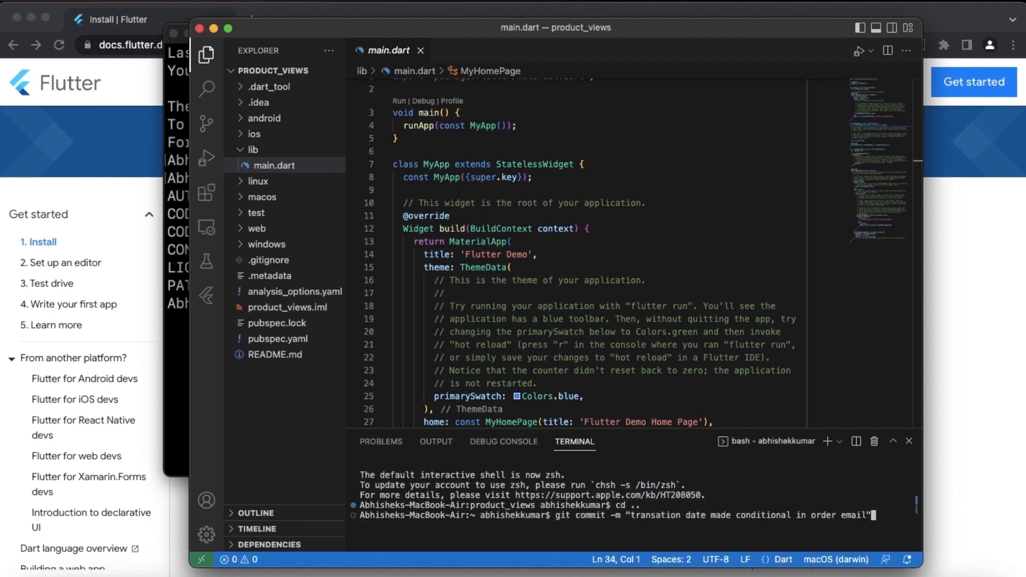
{"action": "type", "text": "syntax error fixed\""}
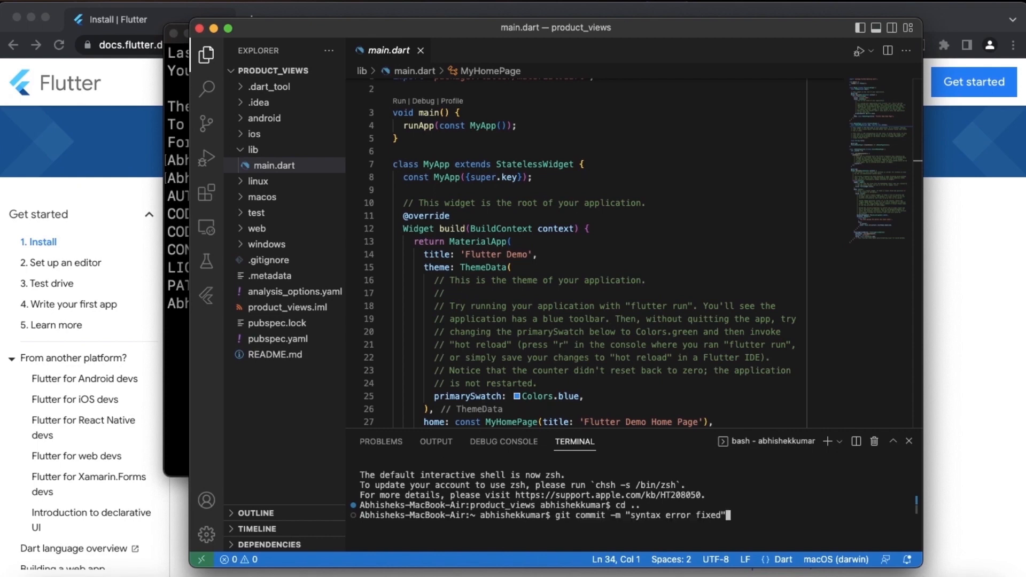
{"action": "type", "text": "git add ."}
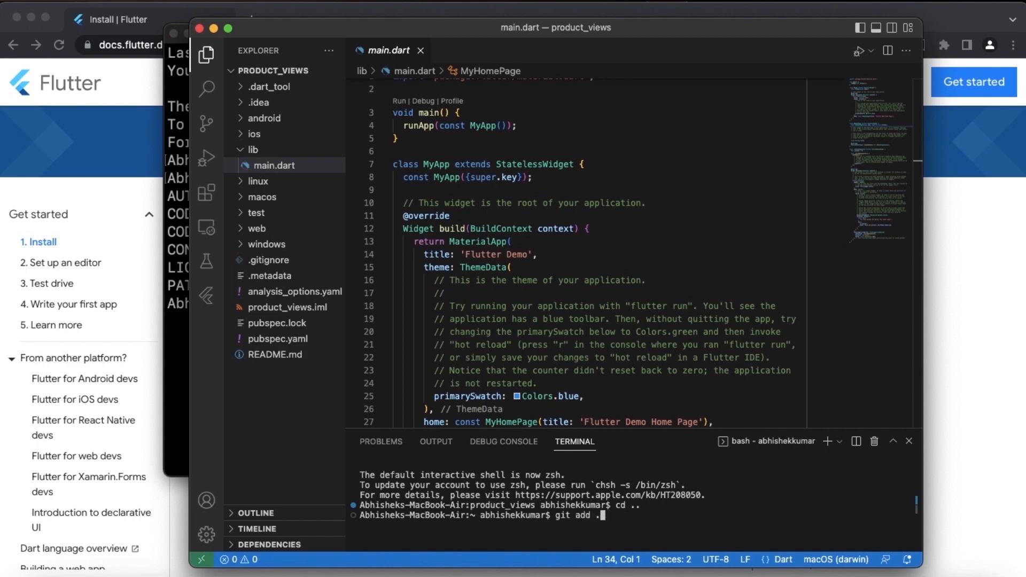
{"action": "key", "text": "Return"}
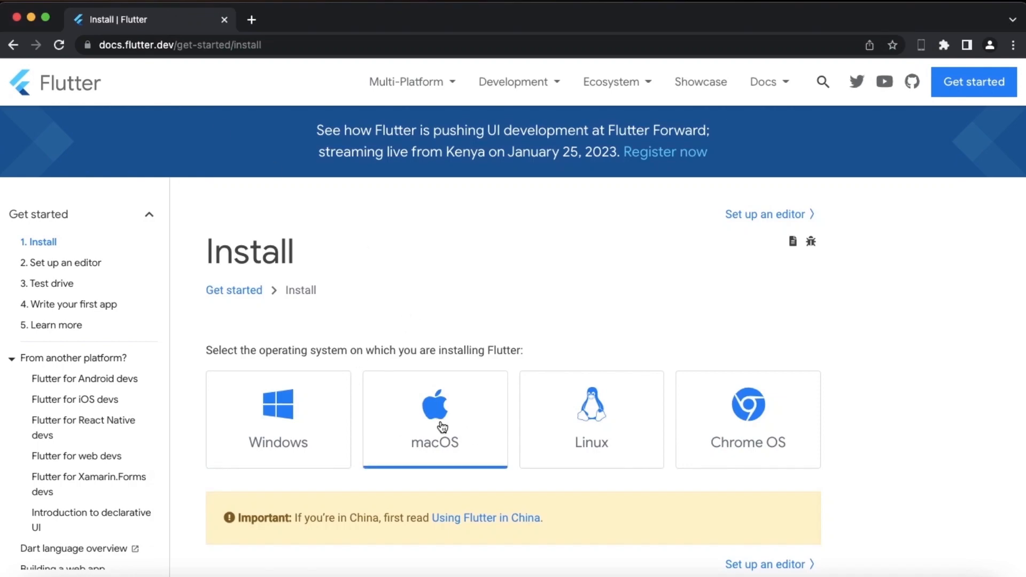
Bring up Flutter's macOS install page and read its PATH instructions.
{"action": "left_click", "coordinate": [434, 419]}
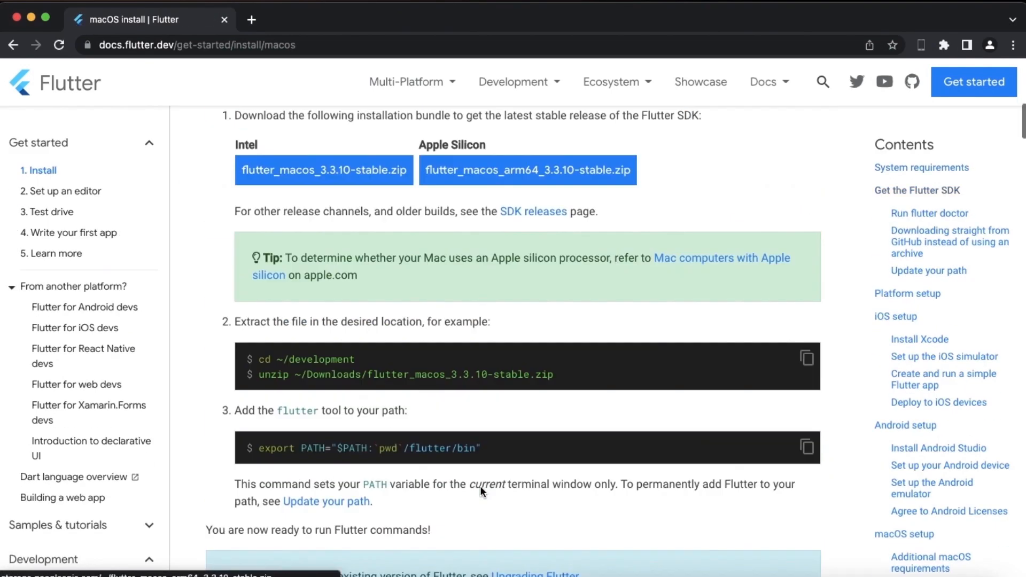
{"action": "scroll", "scroll_direction": "down", "scroll_amount": 3}
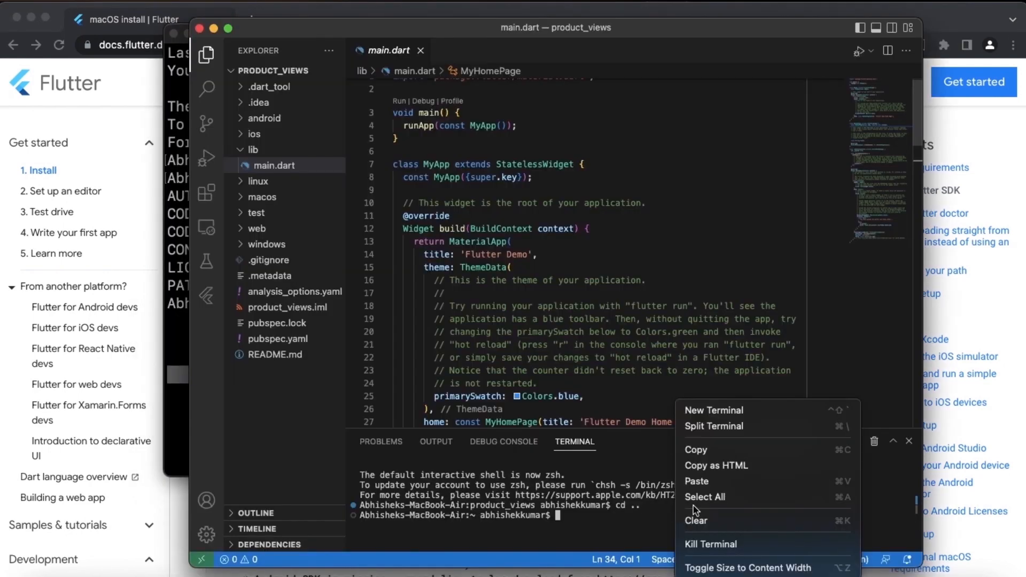
{"action": "mouse_move", "coordinate": [719, 484]}
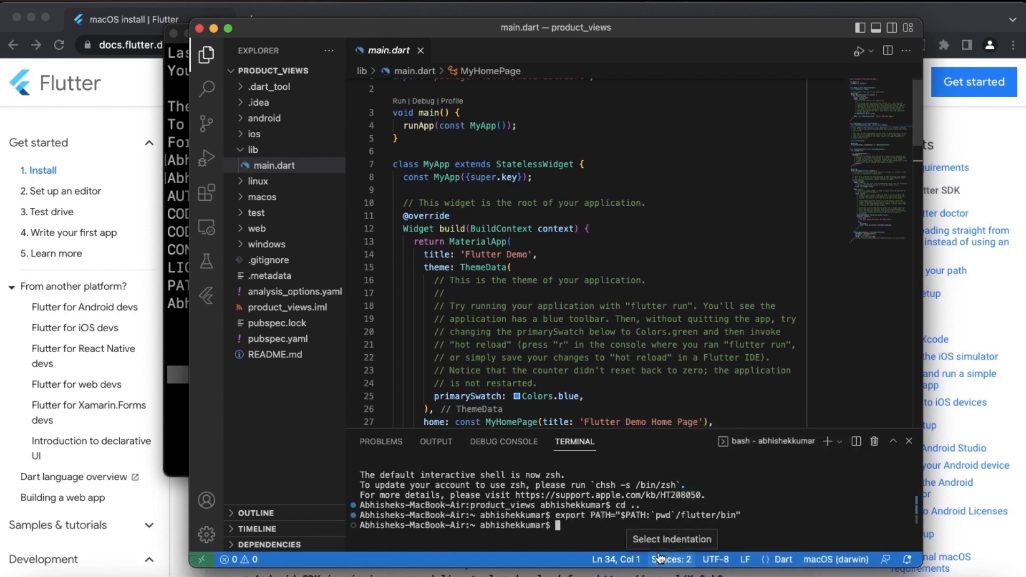
{"action": "mouse_move", "coordinate": [619, 451]}
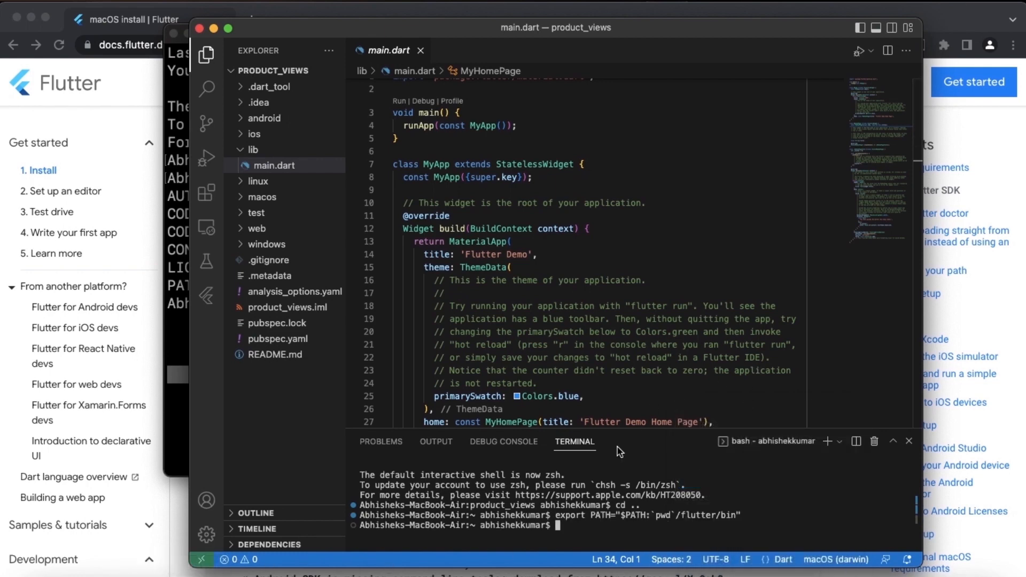
{"action": "mouse_move", "coordinate": [444, 460]}
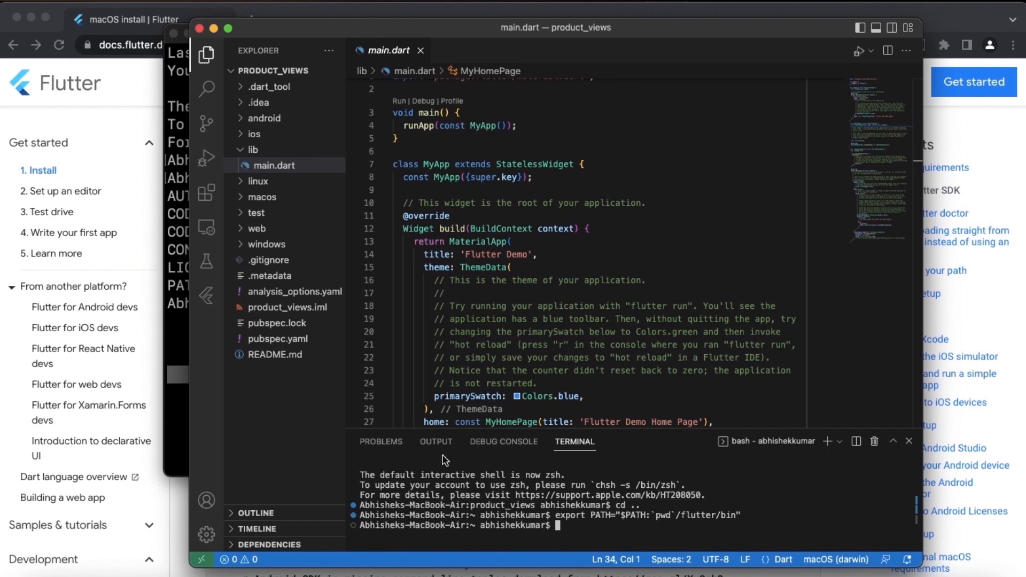
Change the integrated terminal's directory into the product_views project folder.
{"action": "type", "text": "cd"}
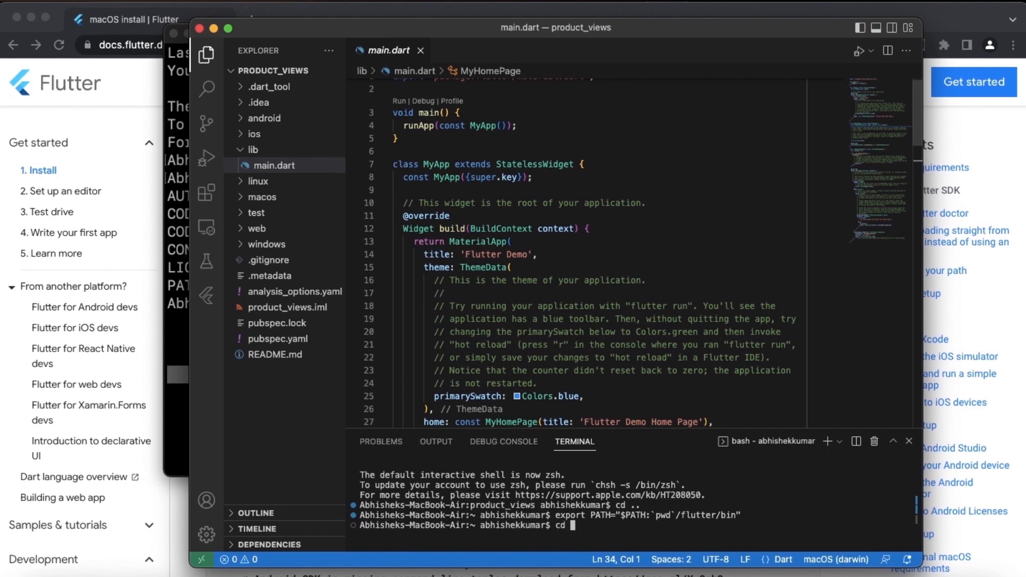
{"action": "type", "text": "produ"}
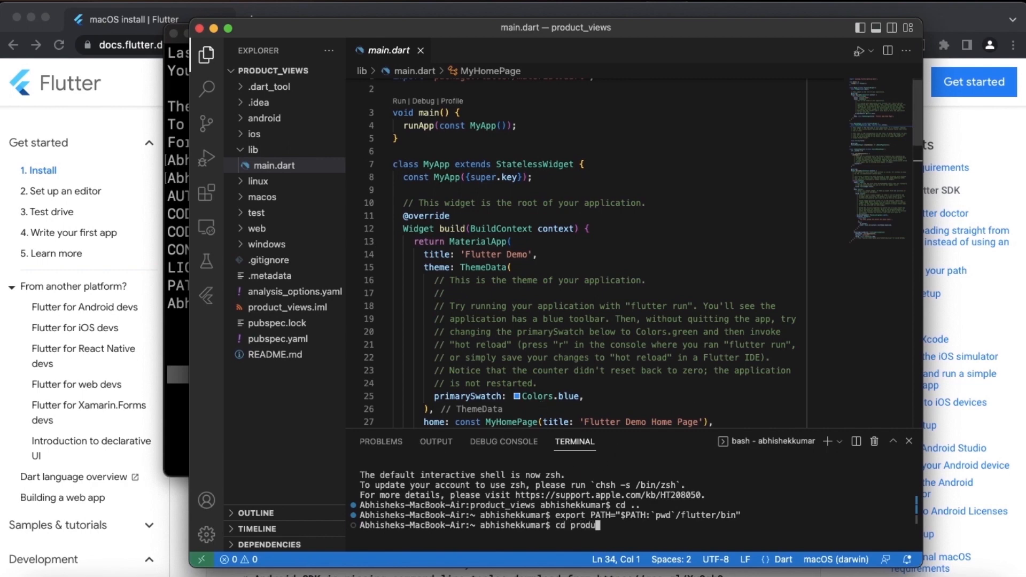
{"action": "type", "text": "ct_vie"}
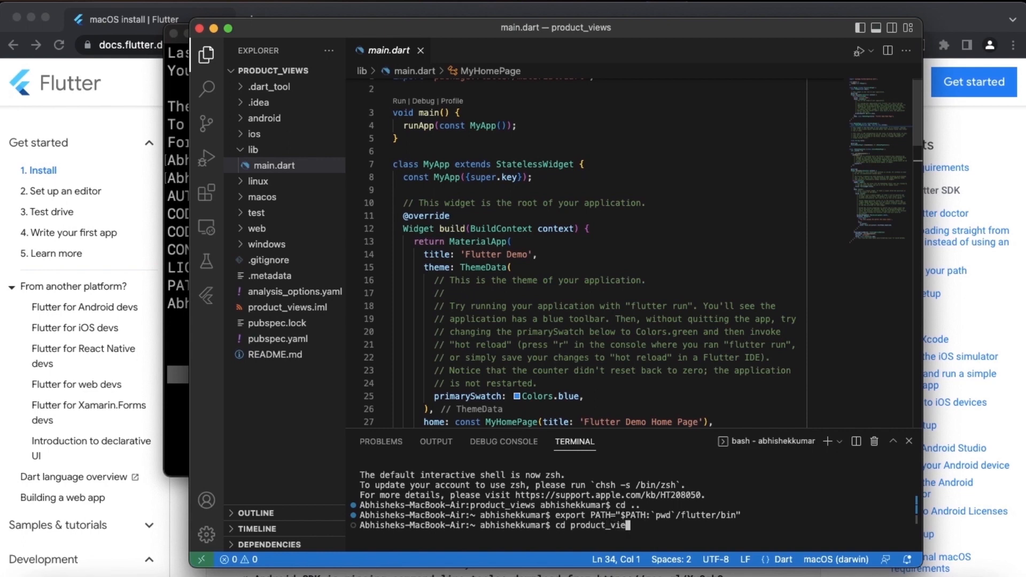
{"action": "key", "text": "Return"}
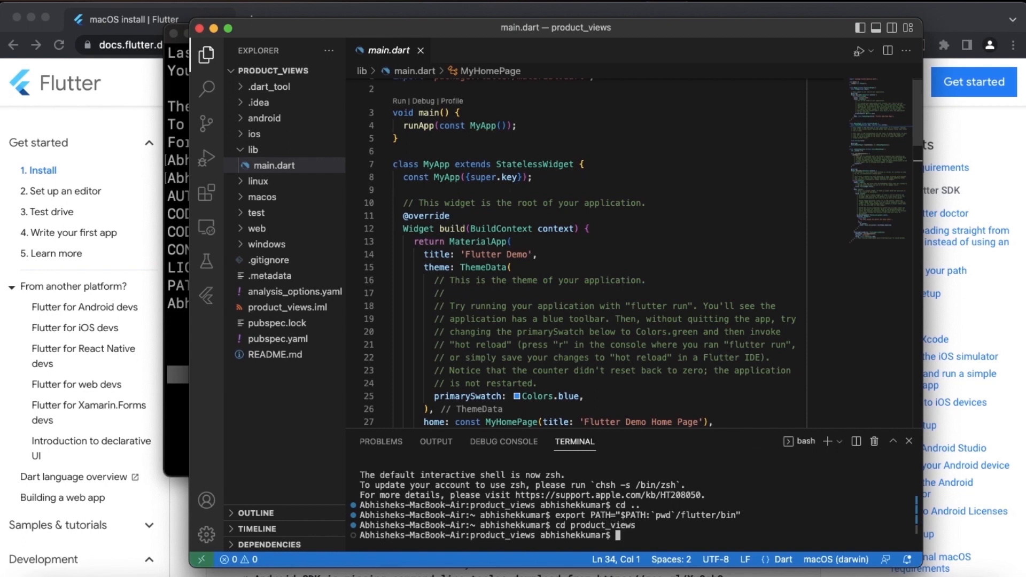
{"action": "mouse_move", "coordinate": [497, 206]}
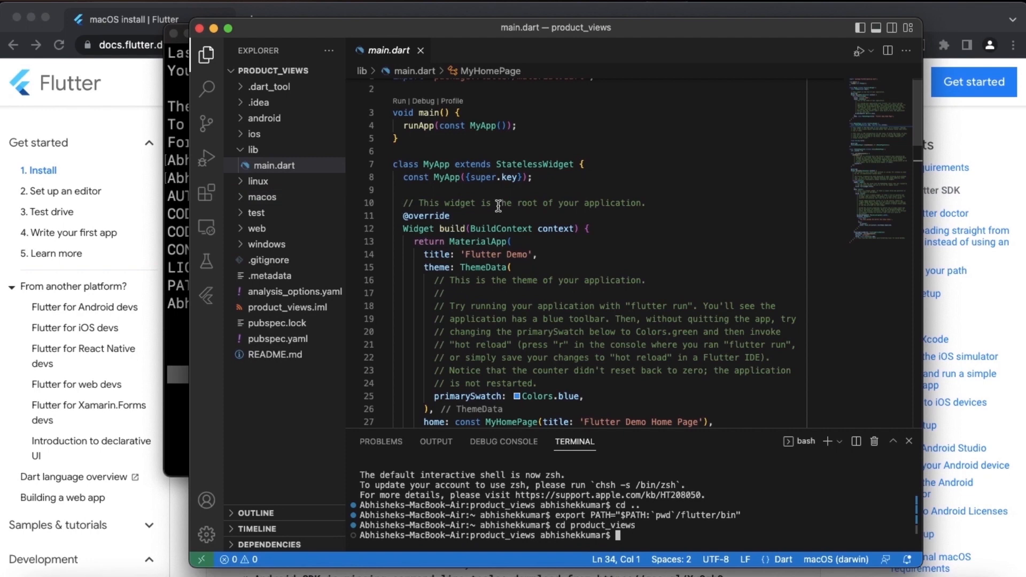
{"action": "mouse_move", "coordinate": [497, 241]}
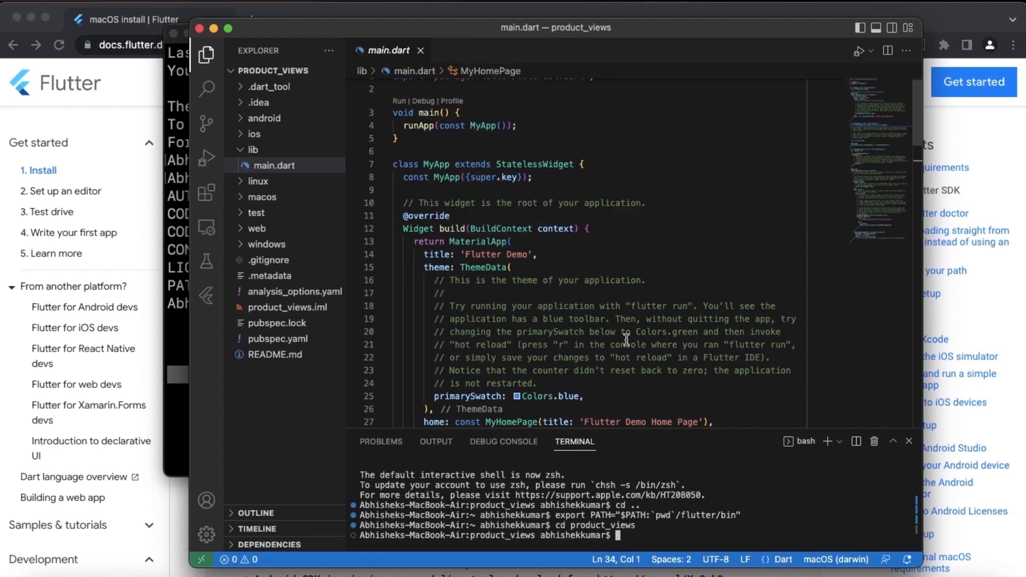
{"action": "mouse_move", "coordinate": [601, 293]}
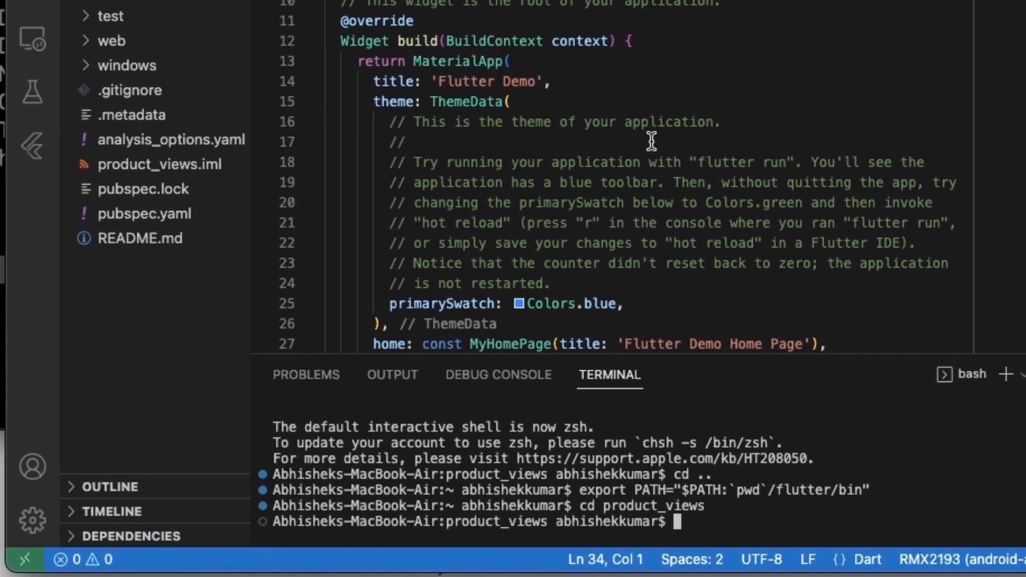
Run 'flutter run' to build and launch the app in debug mode on the RMX2193 phone.
{"action": "type", "text": "flutter run"}
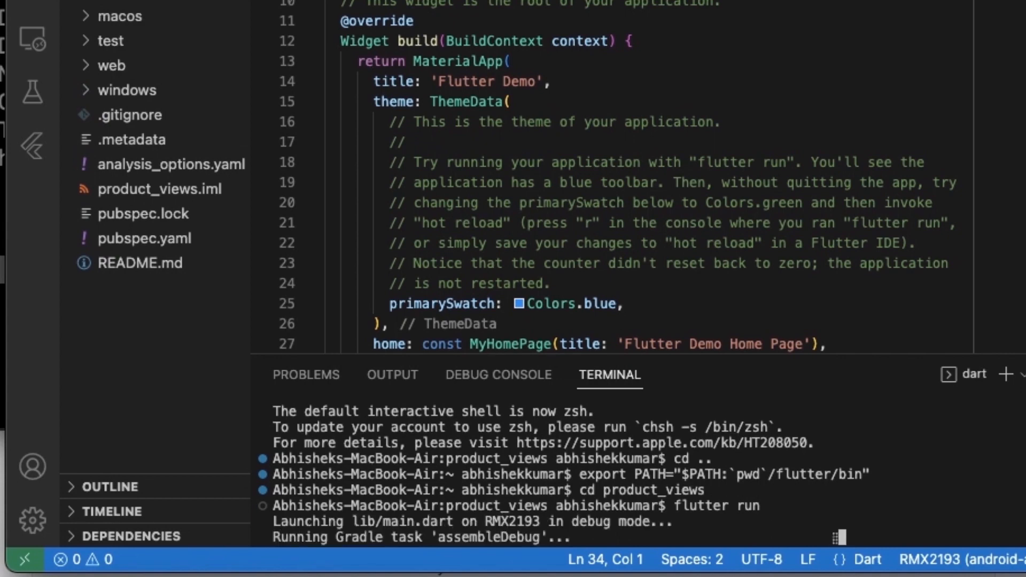
{"action": "mouse_move", "coordinate": [816, 196]}
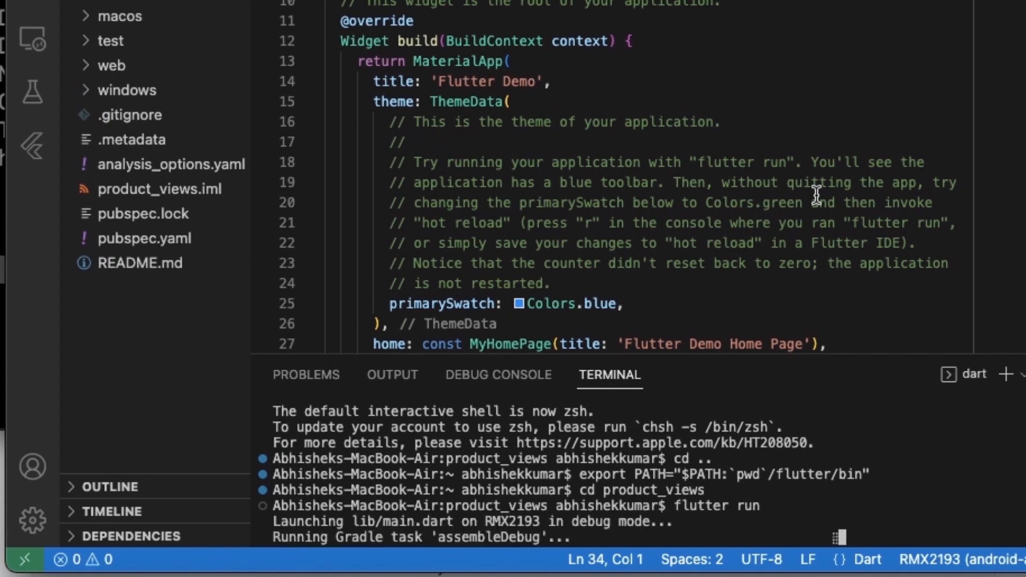
{"action": "mouse_move", "coordinate": [995, 559]}
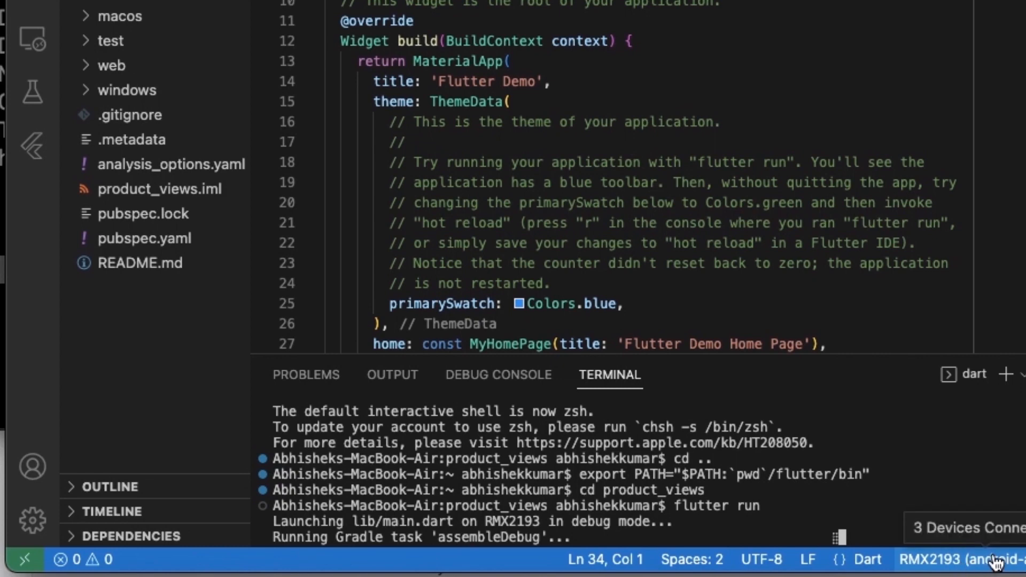
{"action": "mouse_move", "coordinate": [605, 525]}
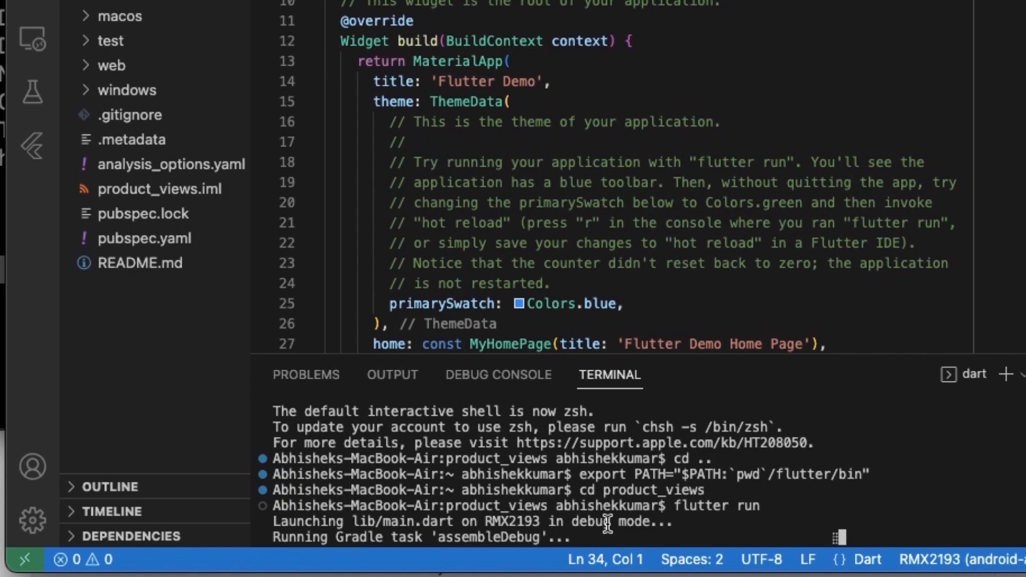
{"action": "mouse_move", "coordinate": [555, 535]}
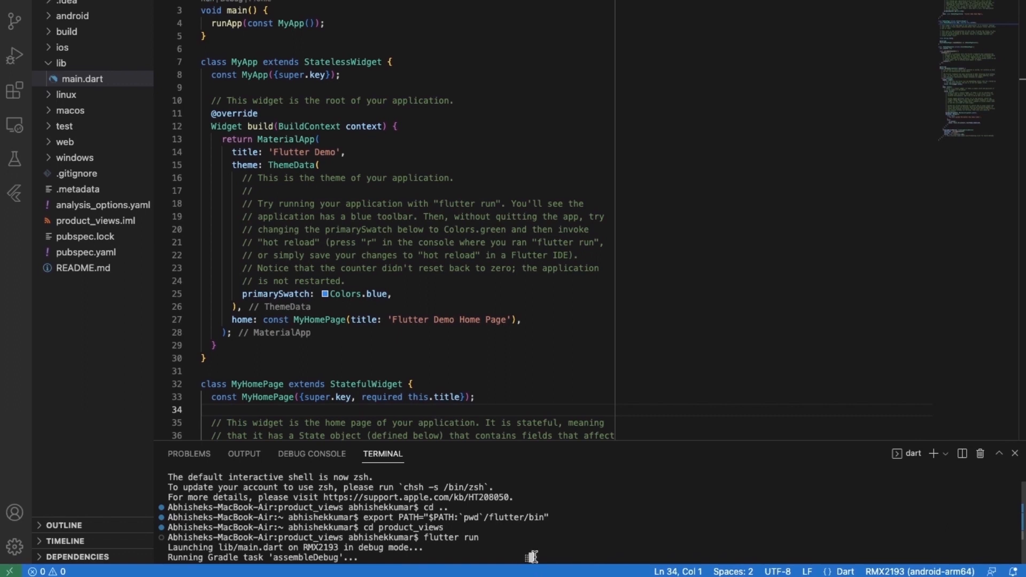
{"action": "mouse_move", "coordinate": [524, 563]}
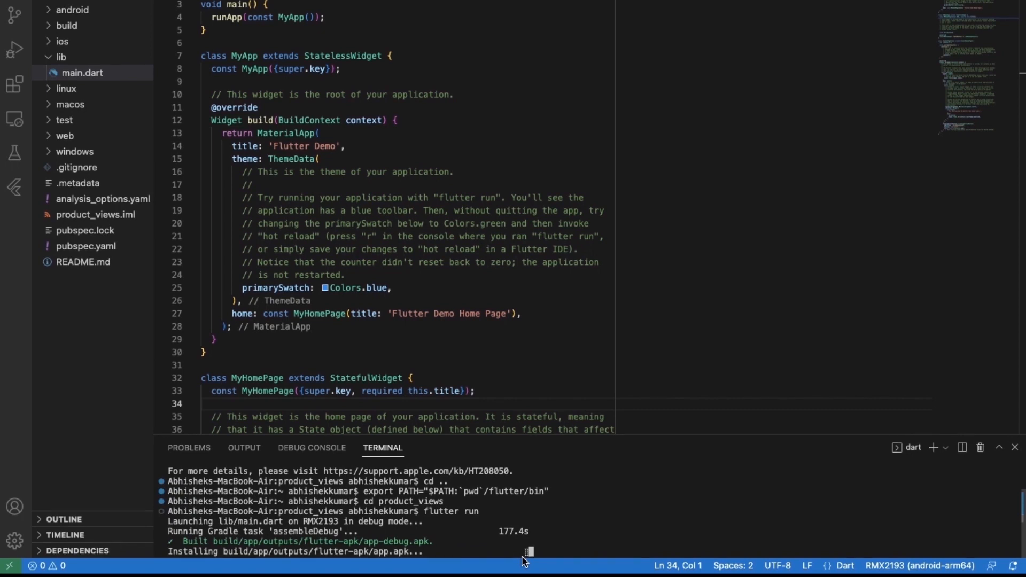
{"action": "mouse_move", "coordinate": [511, 549]}
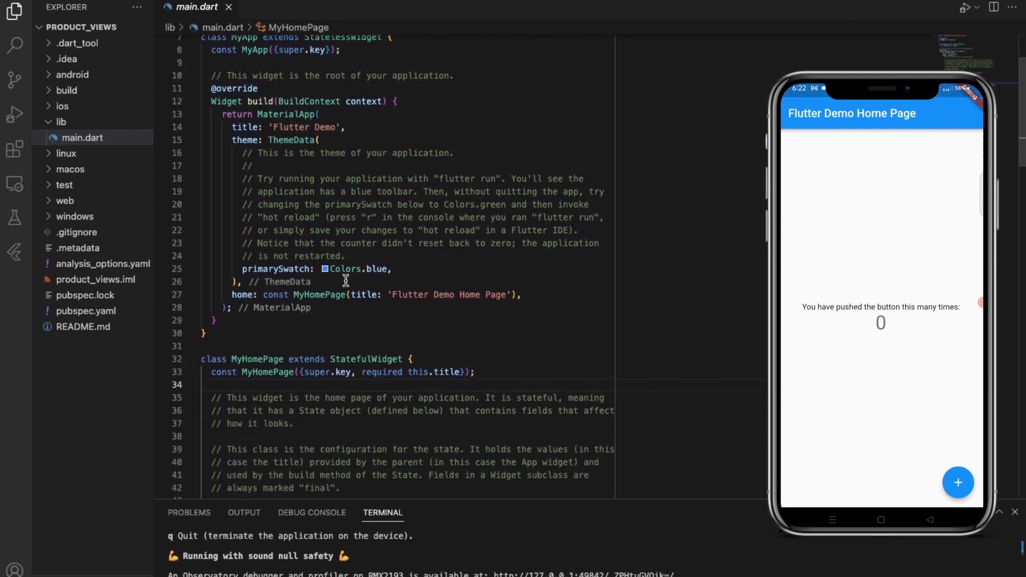
Scroll main.dart toward the _MyHomePageState class while the counter app runs on the phone.
{"action": "scroll", "scroll_direction": "down", "scroll_amount": 3}
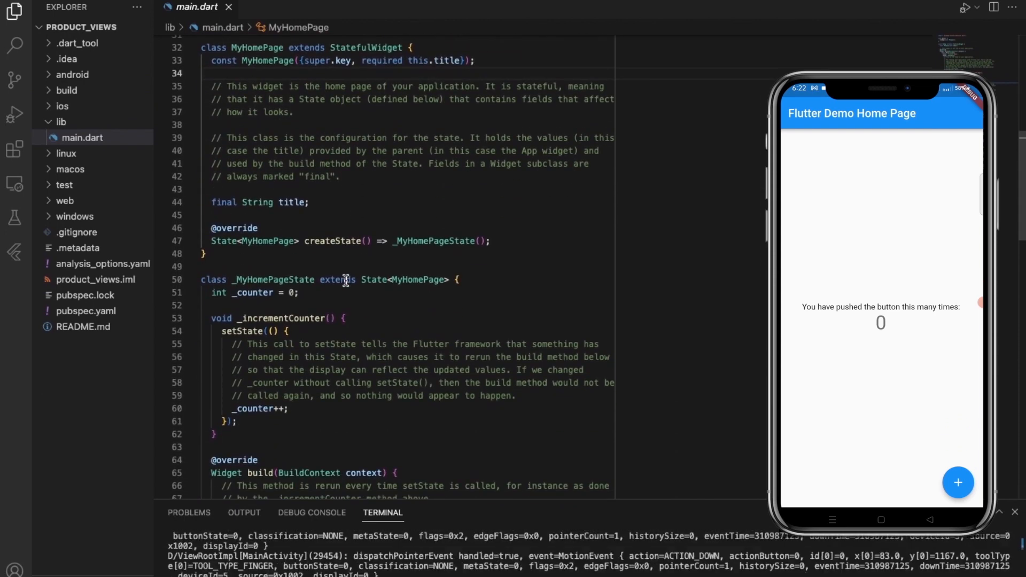
{"action": "scroll", "scroll_direction": "down", "scroll_amount": 3}
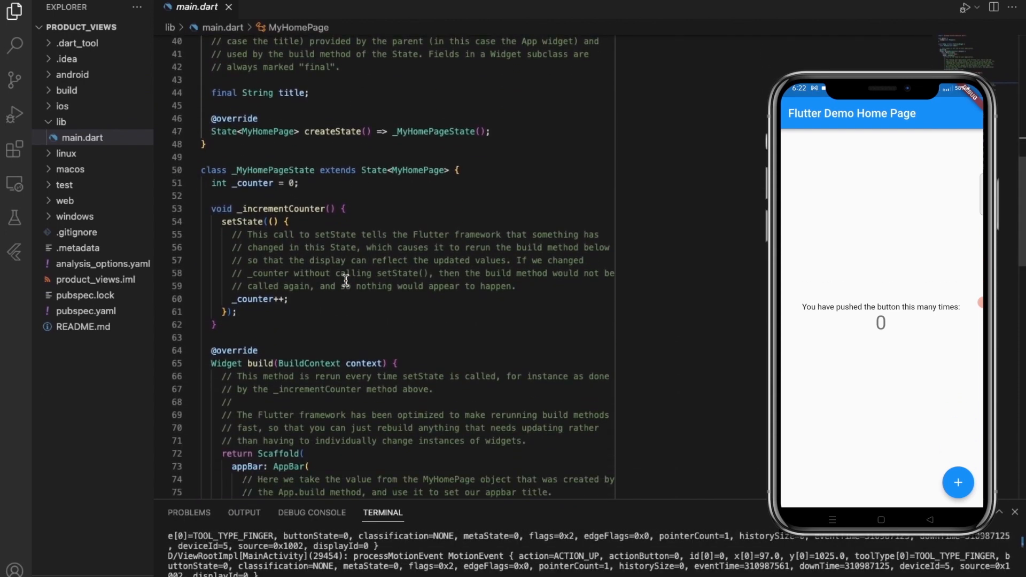
{"action": "scroll", "scroll_direction": "up", "scroll_amount": 3}
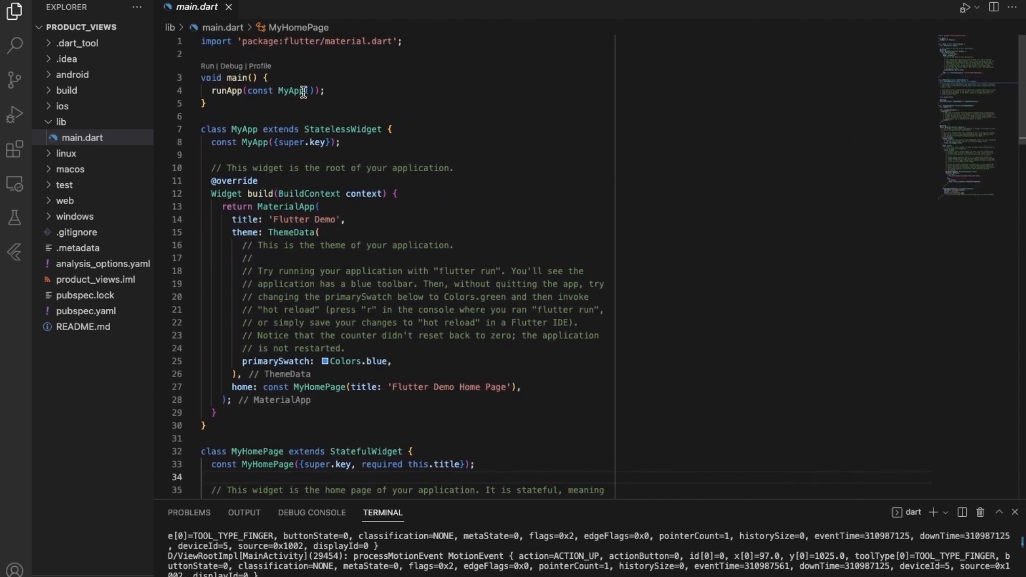
{"action": "mouse_move", "coordinate": [288, 91]}
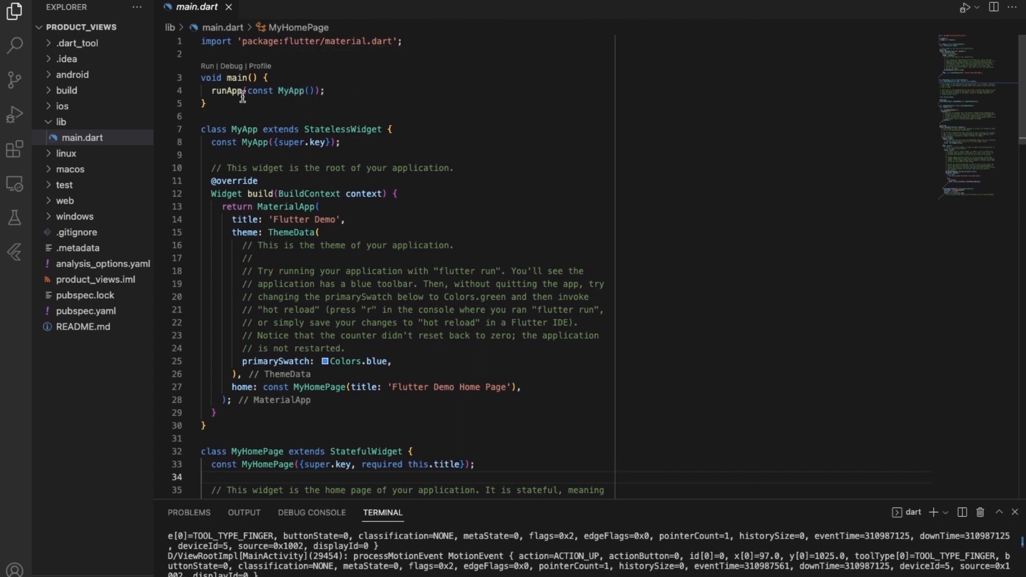
{"action": "mouse_move", "coordinate": [258, 119]}
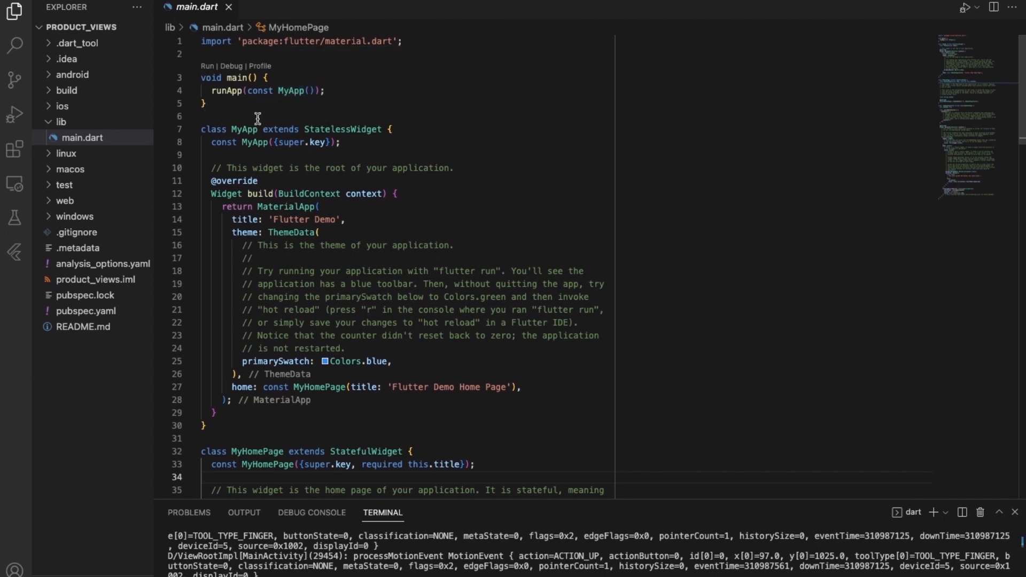
{"action": "mouse_move", "coordinate": [421, 121]}
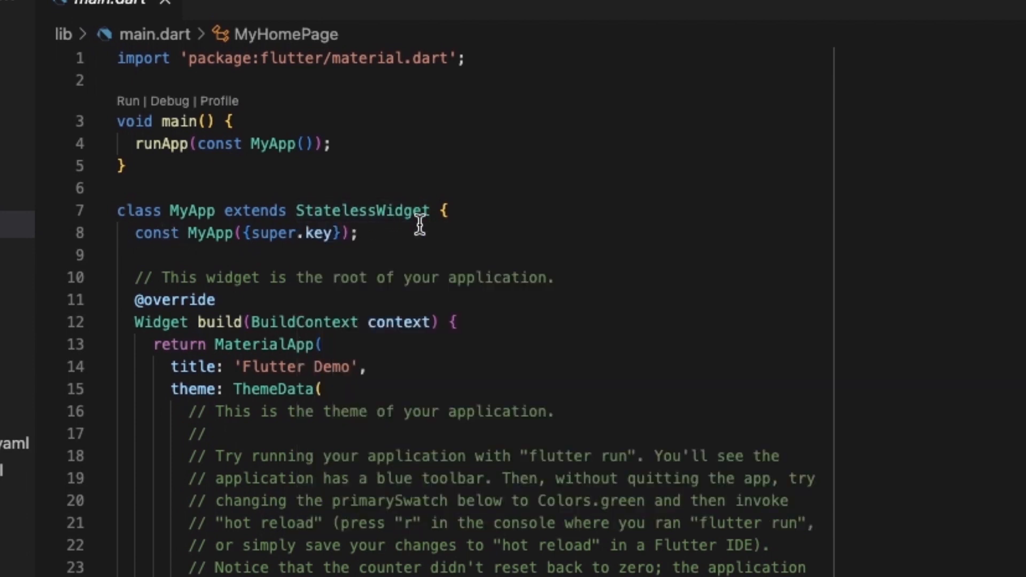
{"action": "mouse_move", "coordinate": [309, 250]}
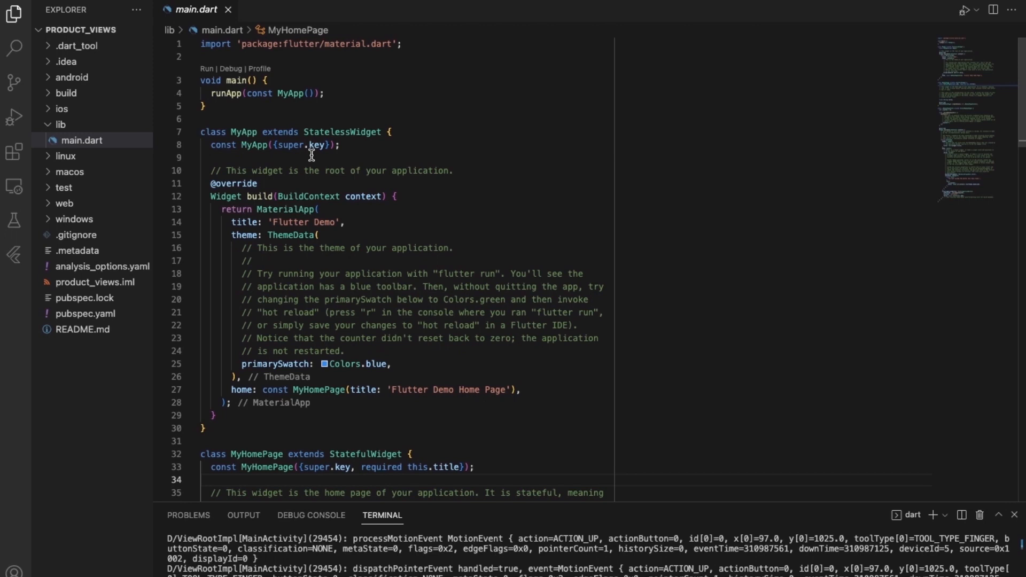
{"action": "mouse_move", "coordinate": [396, 175]}
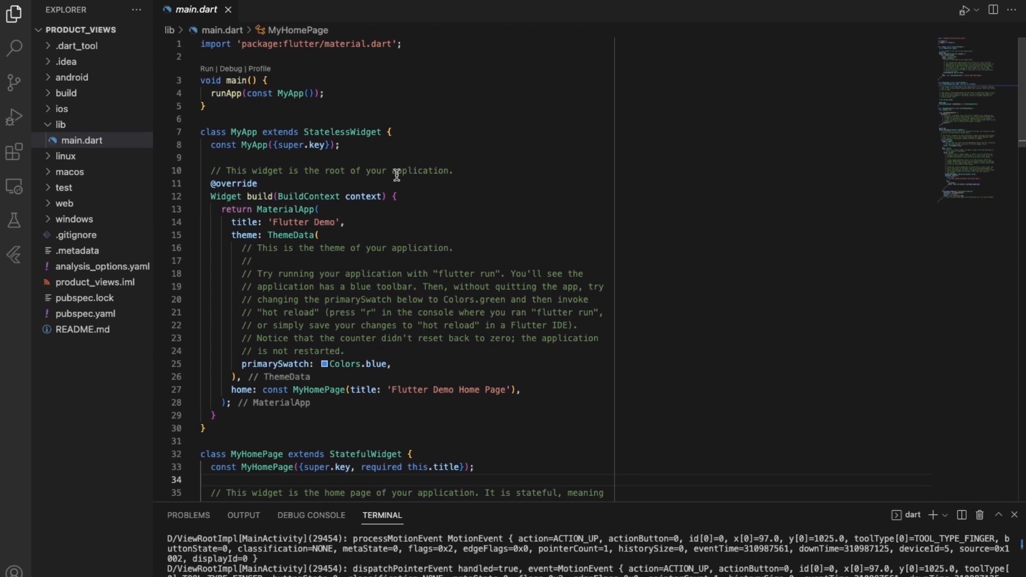
{"action": "mouse_move", "coordinate": [352, 144]}
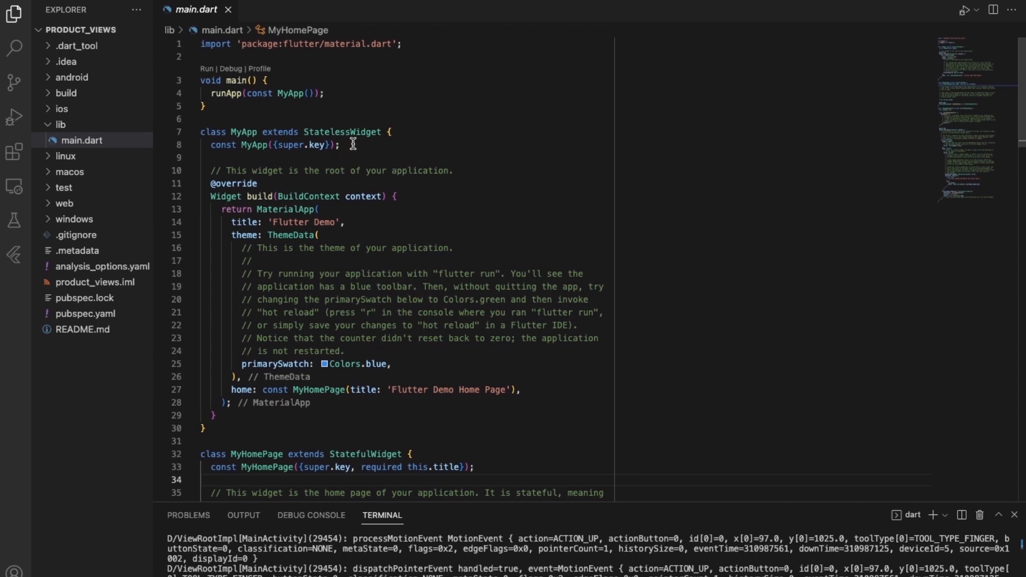
{"action": "mouse_move", "coordinate": [352, 131]}
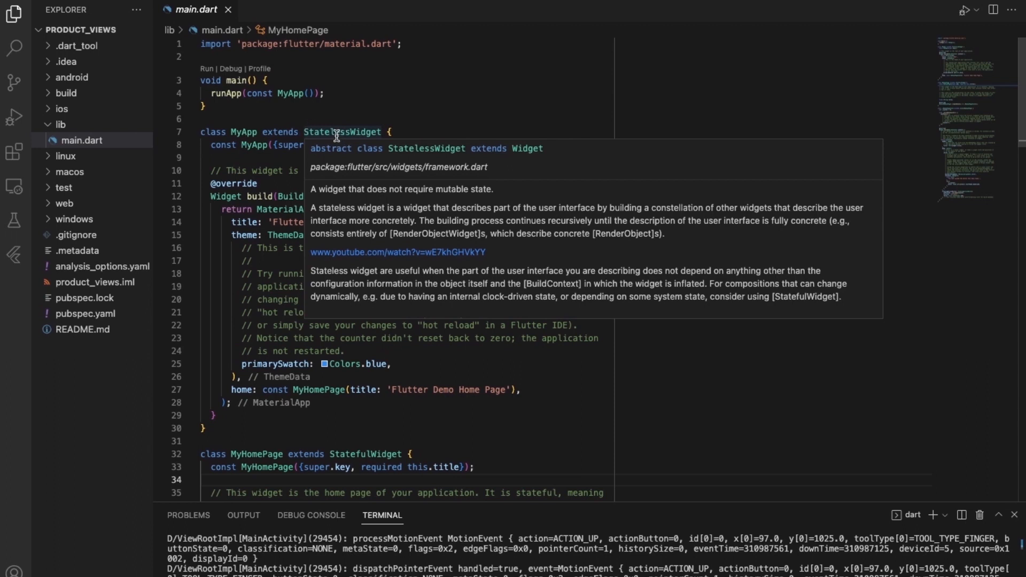
{"action": "mouse_move", "coordinate": [350, 135]}
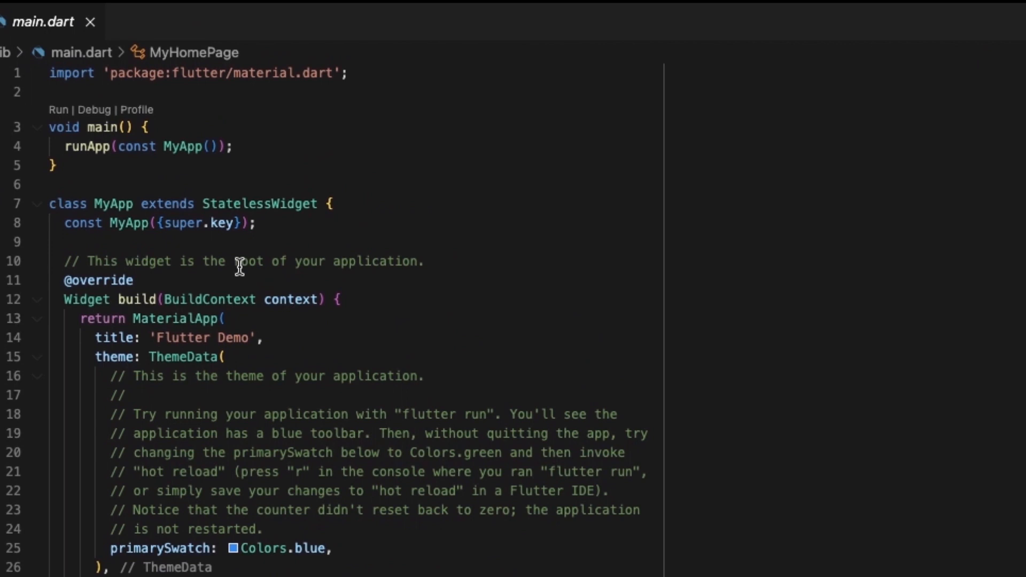
{"action": "mouse_move", "coordinate": [273, 229]}
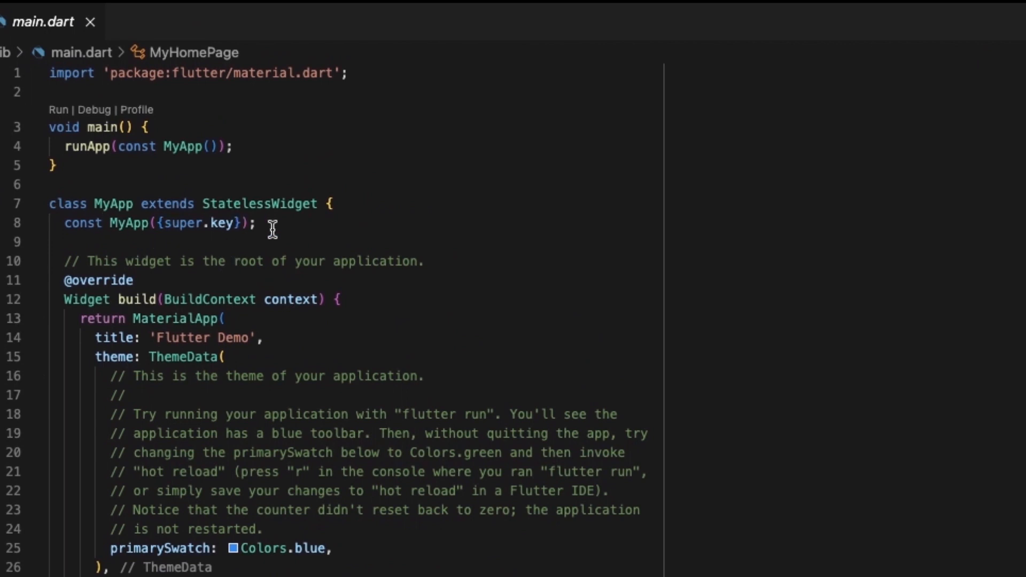
{"action": "mouse_move", "coordinate": [254, 253]}
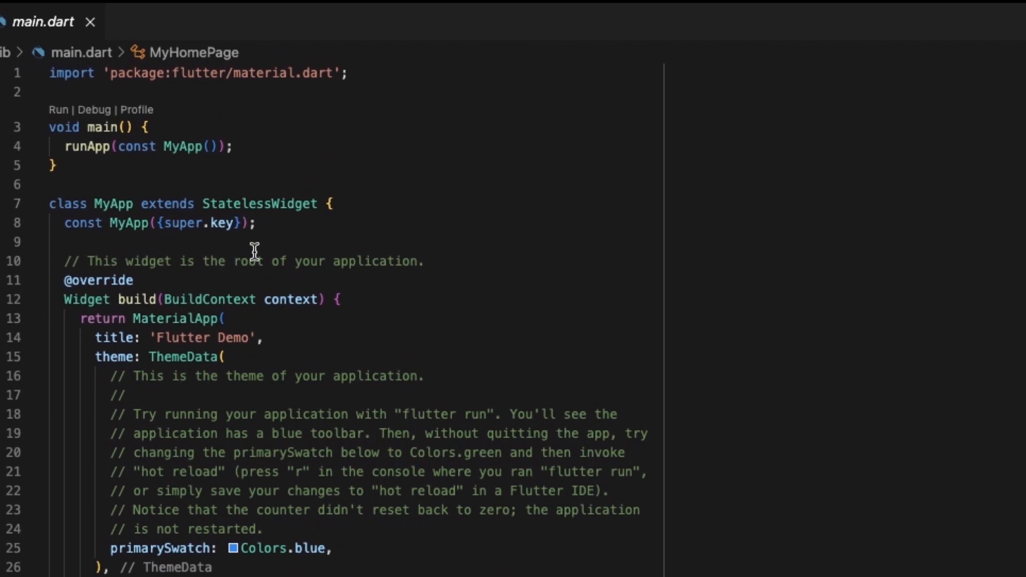
{"action": "mouse_move", "coordinate": [109, 318]}
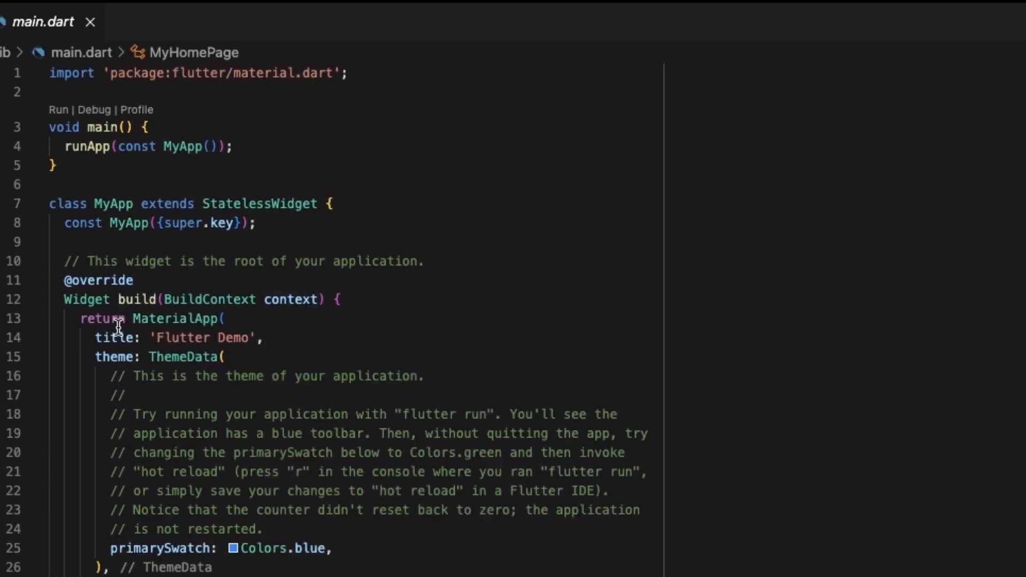
Scroll main.dart down to the MaterialApp build method, its ThemeData and the MyHomePage class.
{"action": "scroll", "scroll_direction": "down", "scroll_amount": 3}
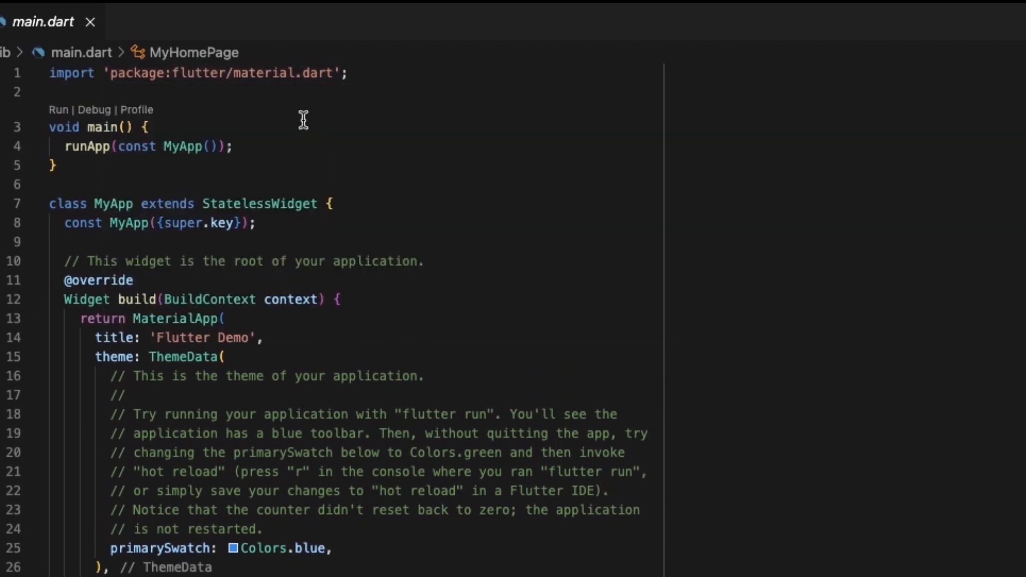
{"action": "mouse_move", "coordinate": [209, 78]}
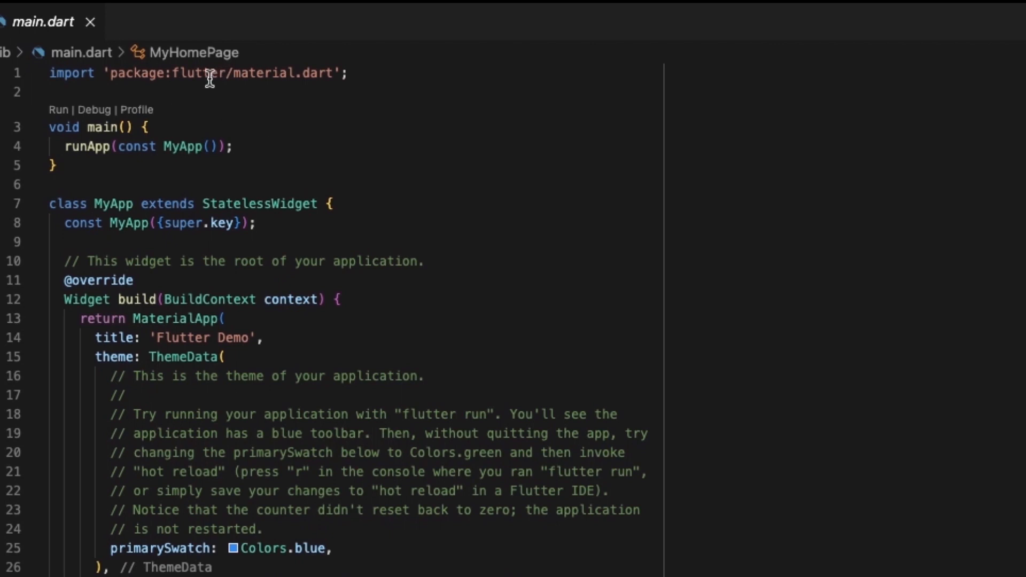
{"action": "mouse_move", "coordinate": [489, 199]}
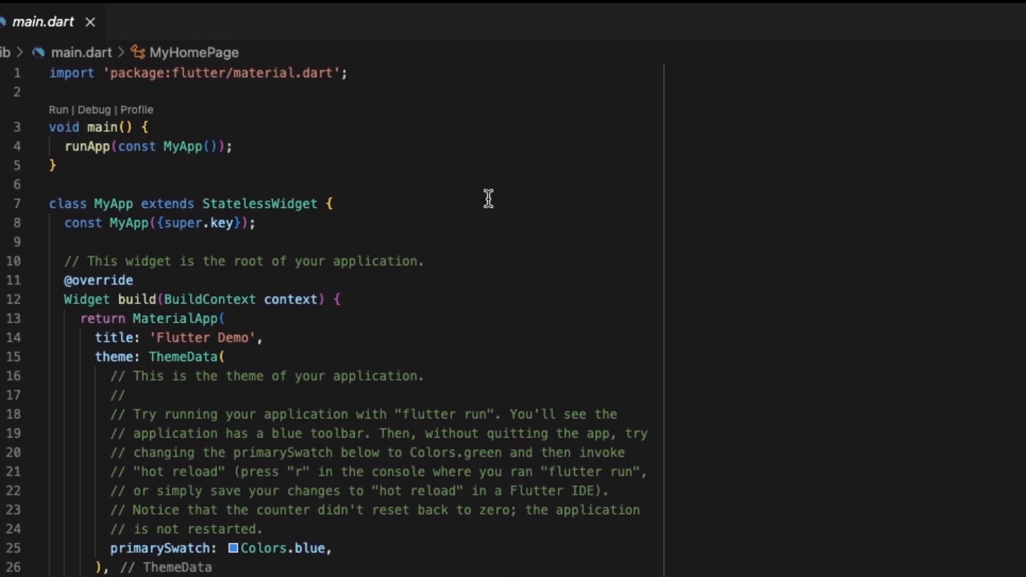
{"action": "scroll", "scroll_direction": "down", "scroll_amount": 3}
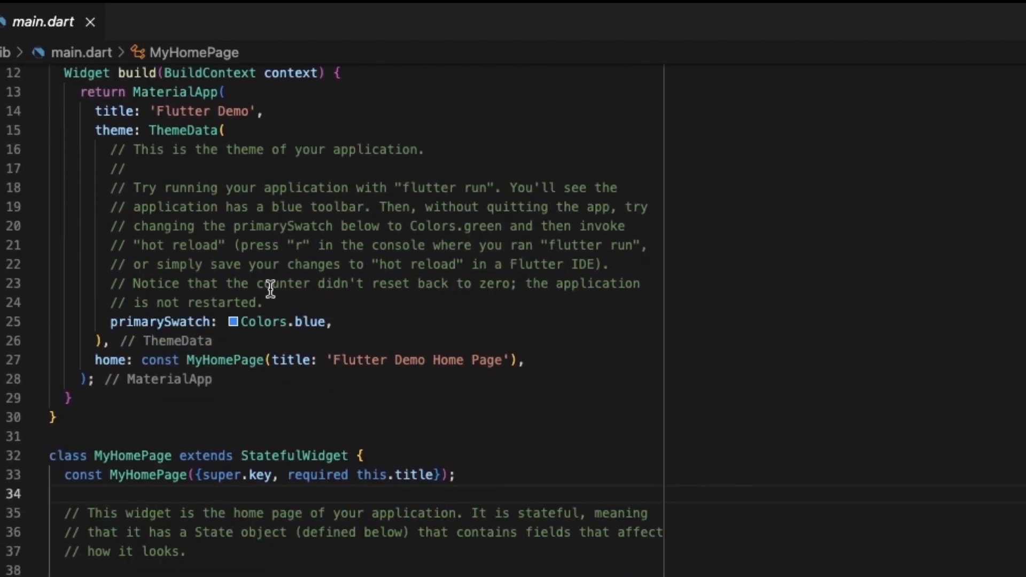
{"action": "mouse_move", "coordinate": [116, 150]}
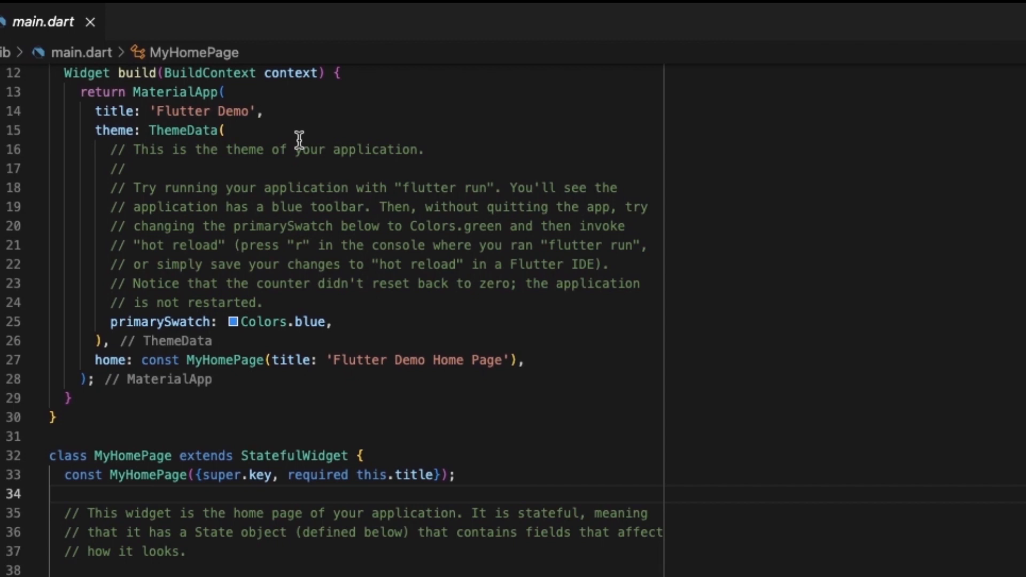
{"action": "mouse_move", "coordinate": [191, 130]}
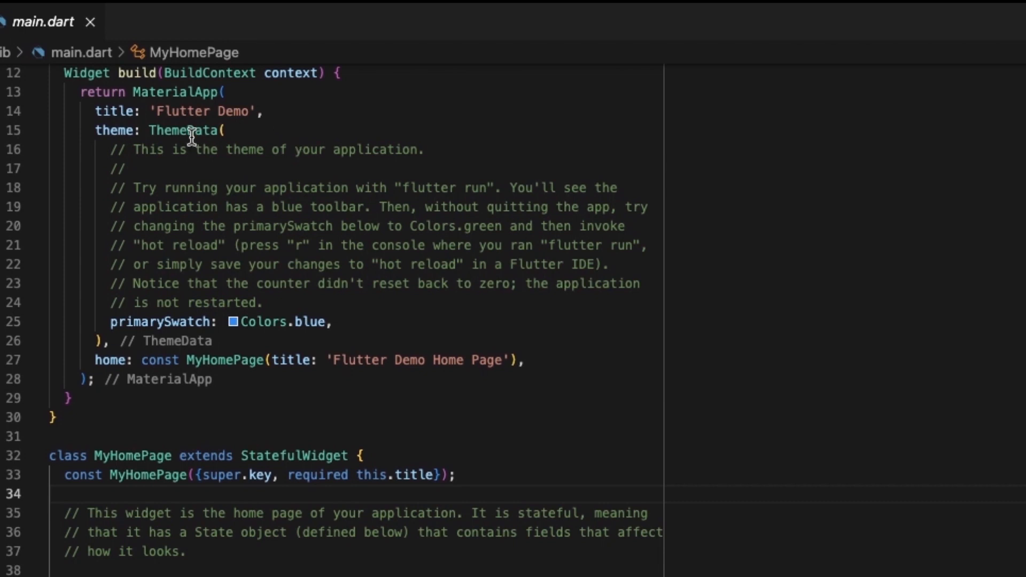
{"action": "mouse_move", "coordinate": [140, 189]}
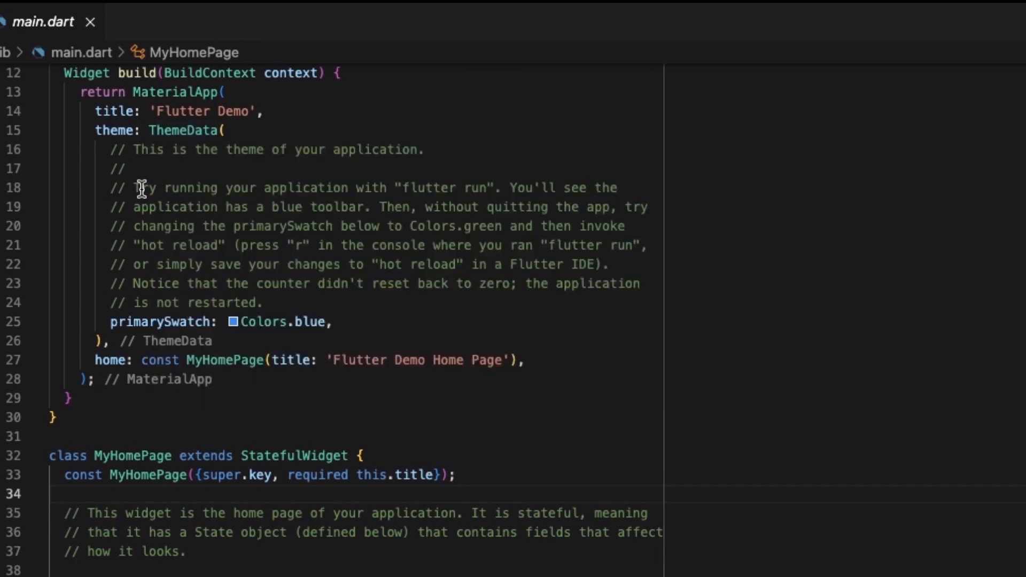
{"action": "mouse_move", "coordinate": [227, 225]}
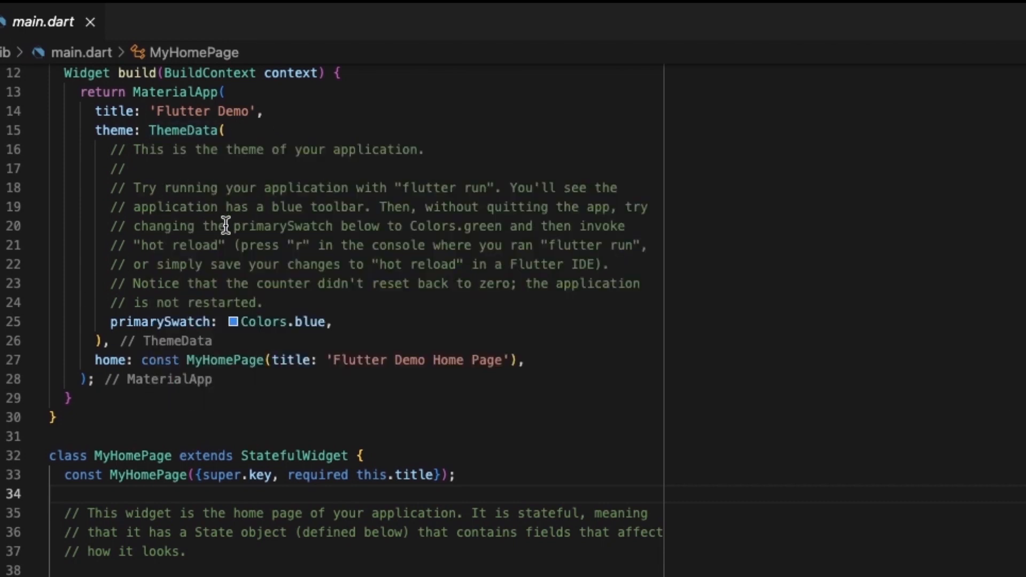
{"action": "mouse_move", "coordinate": [157, 321]}
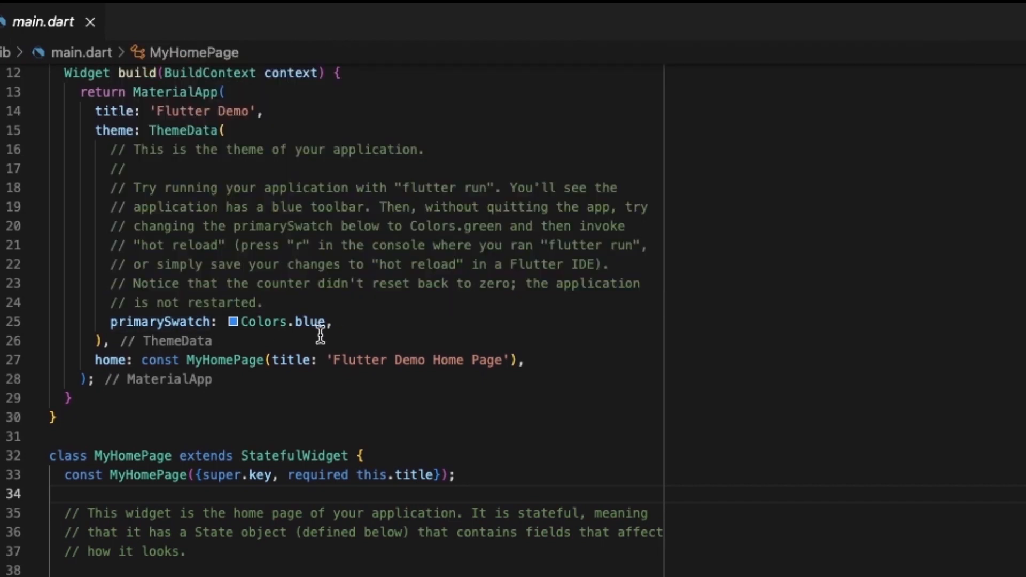
{"action": "mouse_move", "coordinate": [330, 327]}
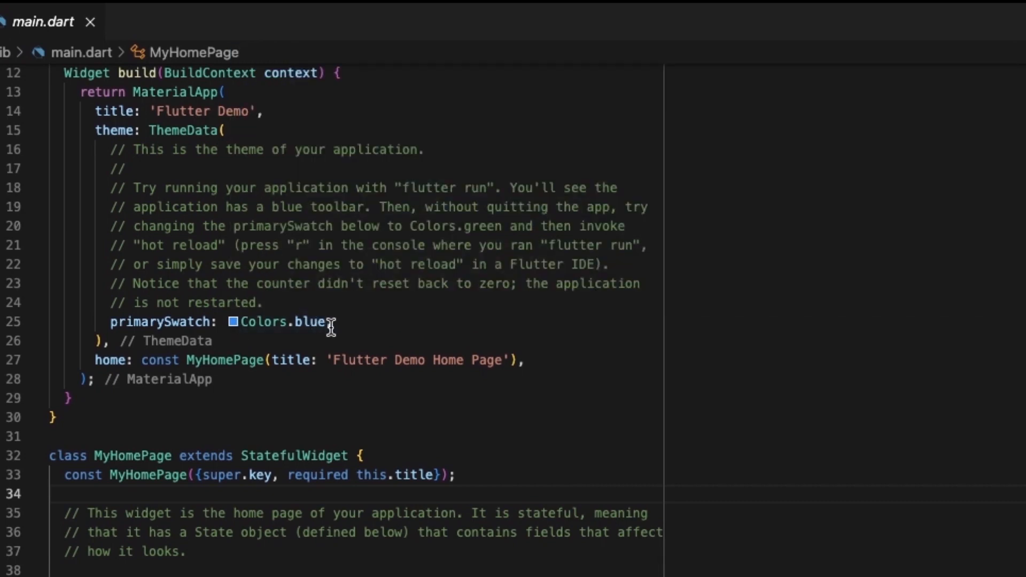
{"action": "scroll", "scroll_direction": "down", "scroll_amount": 3}
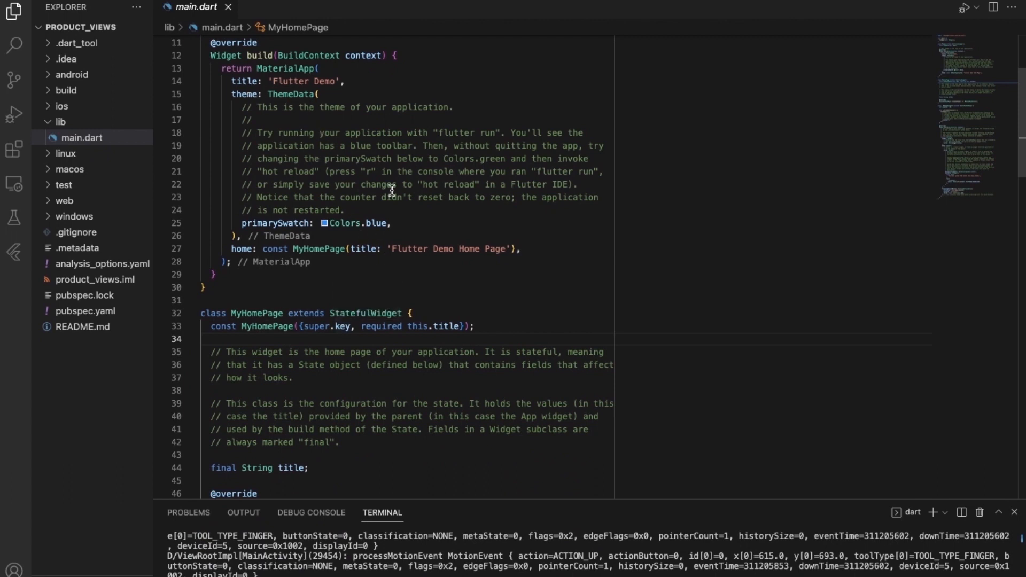
{"action": "mouse_move", "coordinate": [373, 264]}
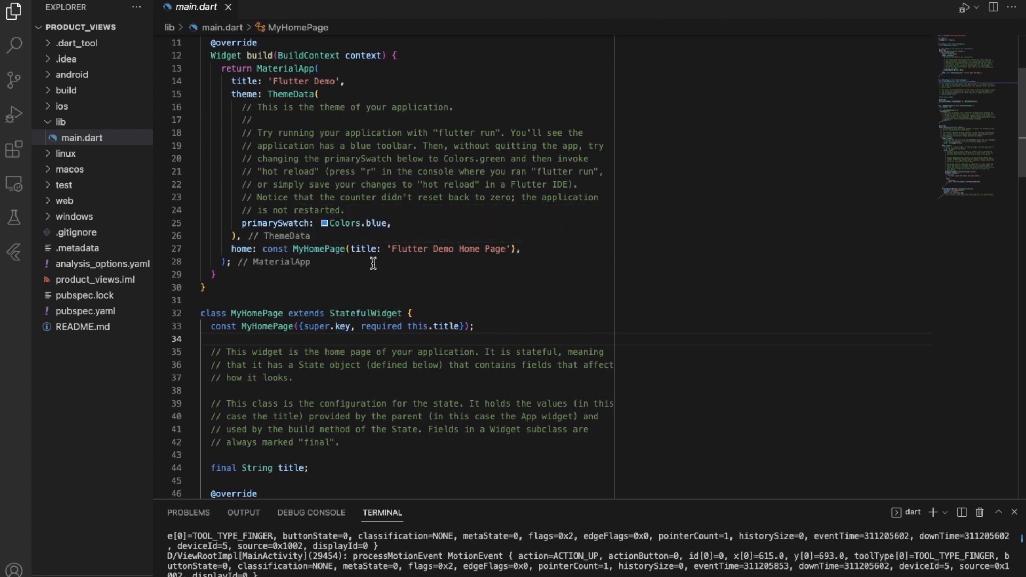
{"action": "mouse_move", "coordinate": [368, 305]}
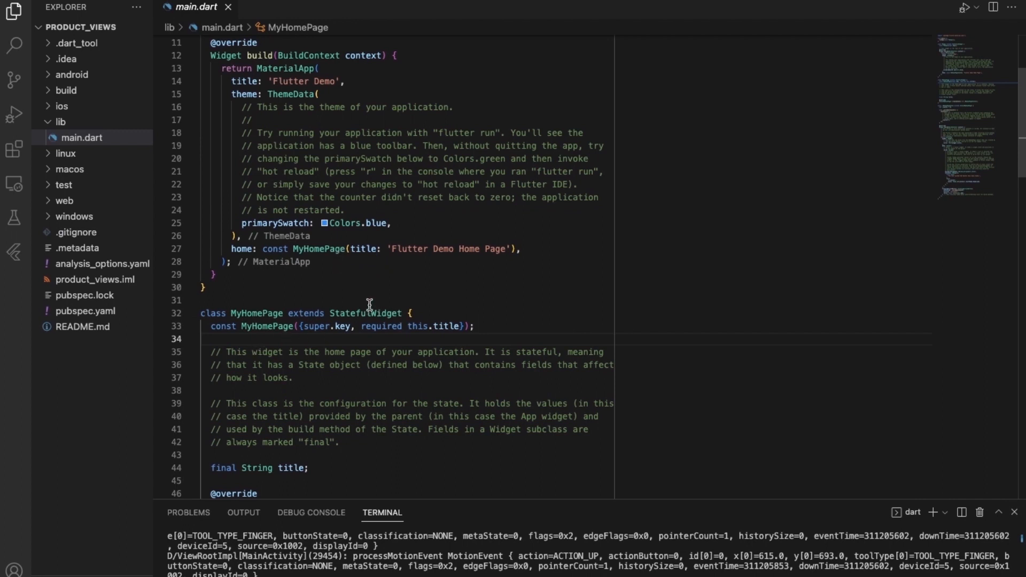
Scroll main.dart through MyHomePage down to _MyHomePageState and its _incrementCounter method.
{"action": "scroll", "scroll_direction": "up", "scroll_amount": 3}
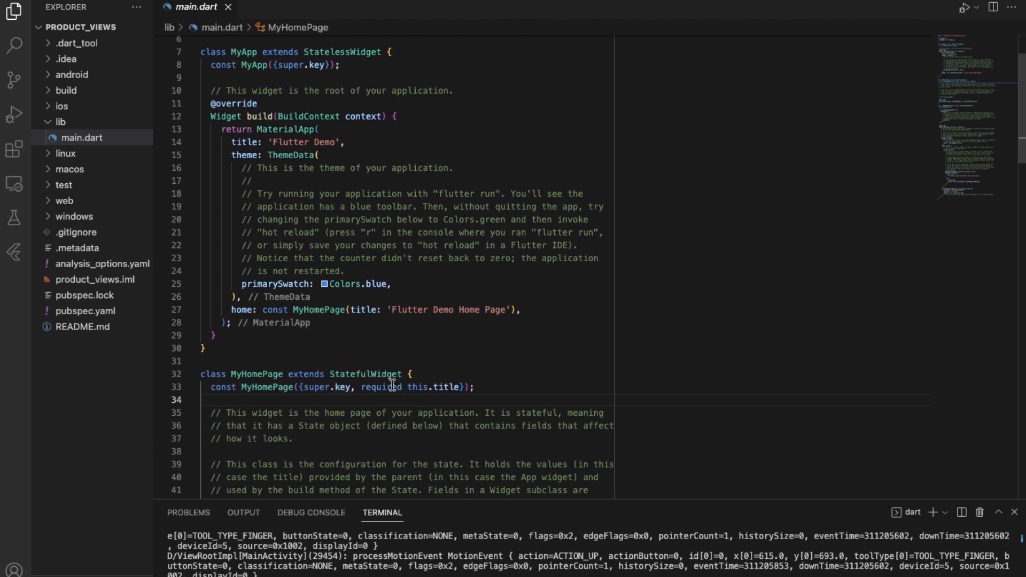
{"action": "mouse_move", "coordinate": [338, 374]}
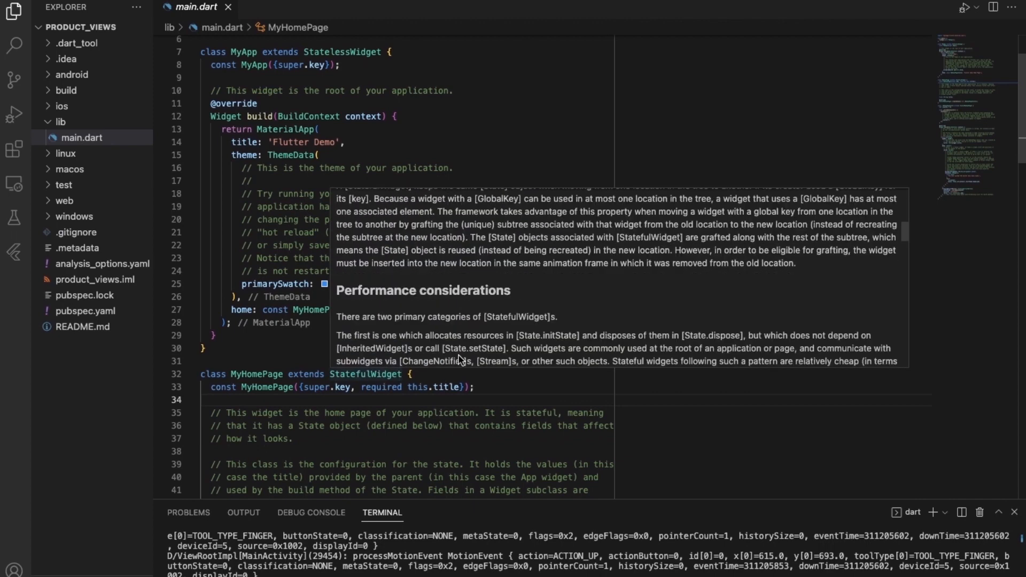
{"action": "scroll", "scroll_direction": "down", "scroll_amount": 3}
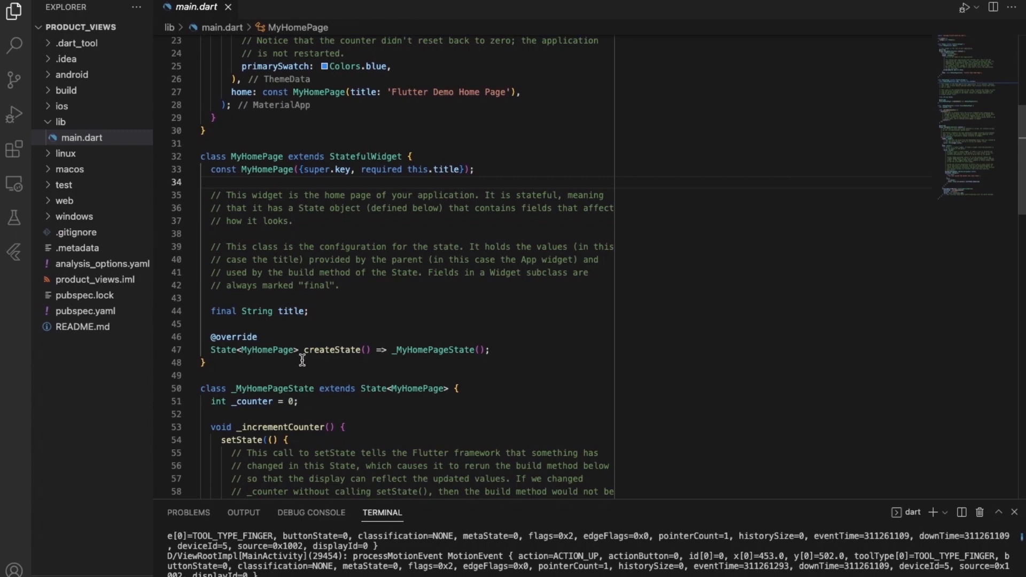
{"action": "scroll", "scroll_direction": "down", "scroll_amount": 3}
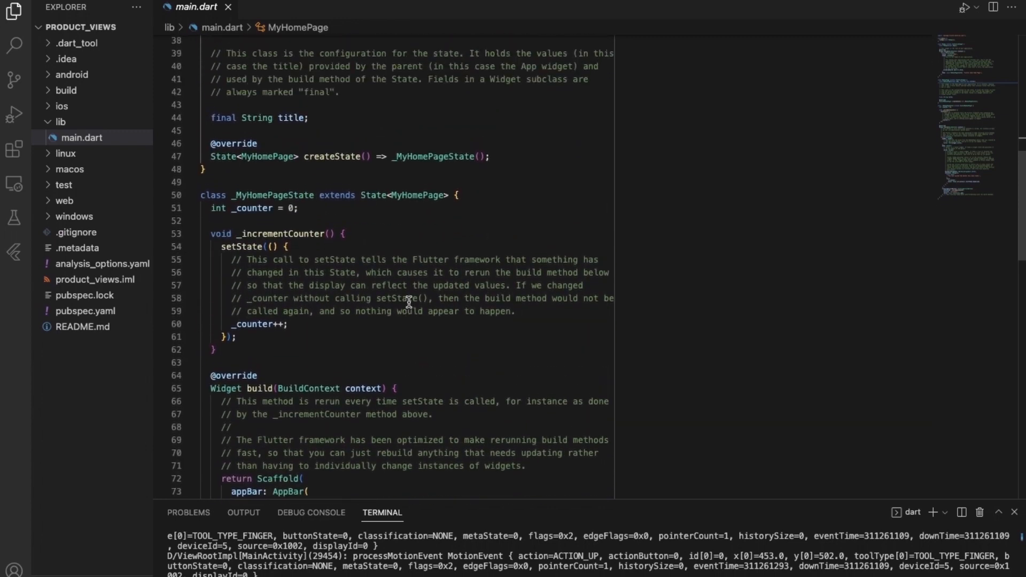
{"action": "scroll", "scroll_direction": "up", "scroll_amount": 3}
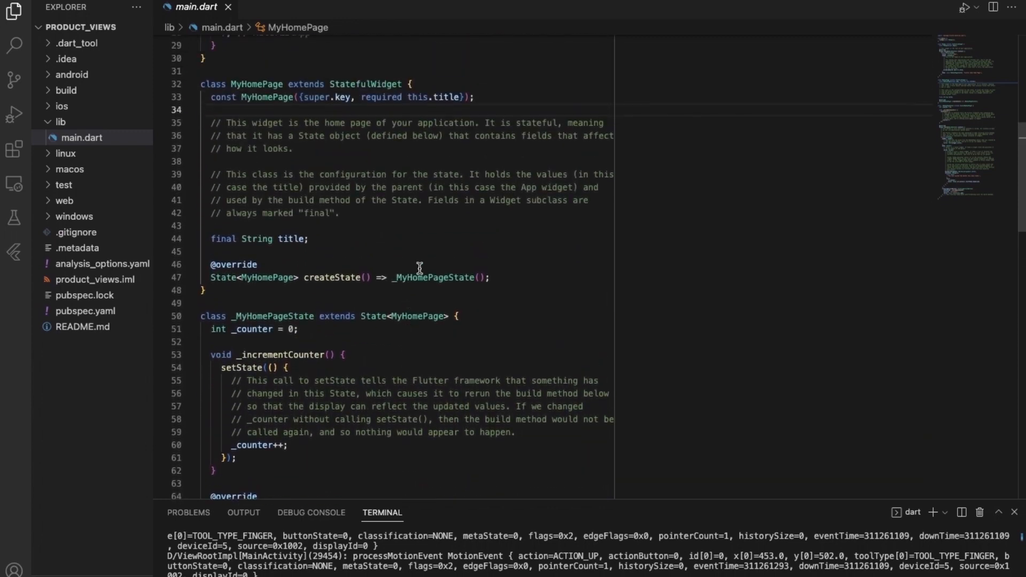
{"action": "scroll", "scroll_direction": "down", "scroll_amount": 3}
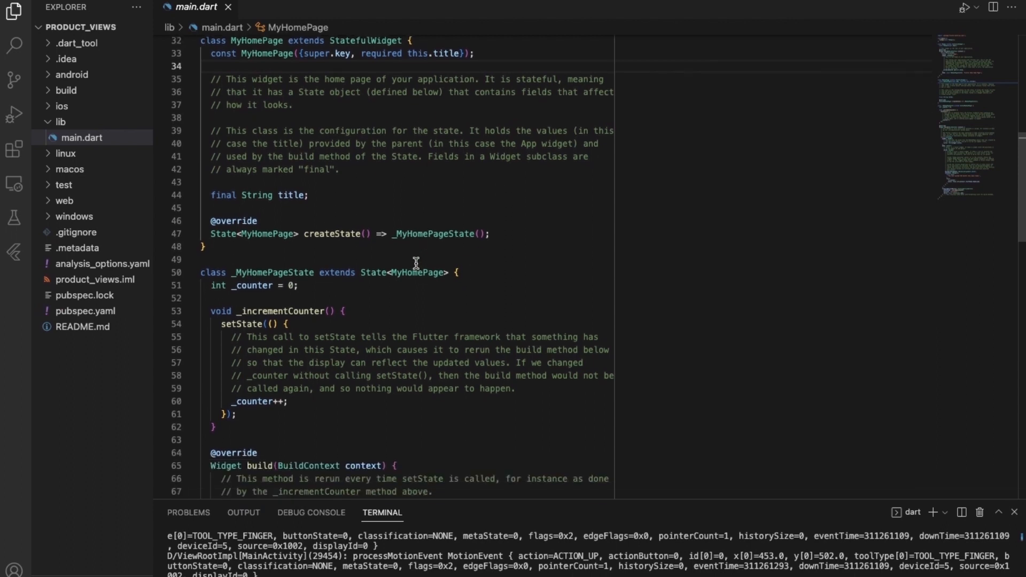